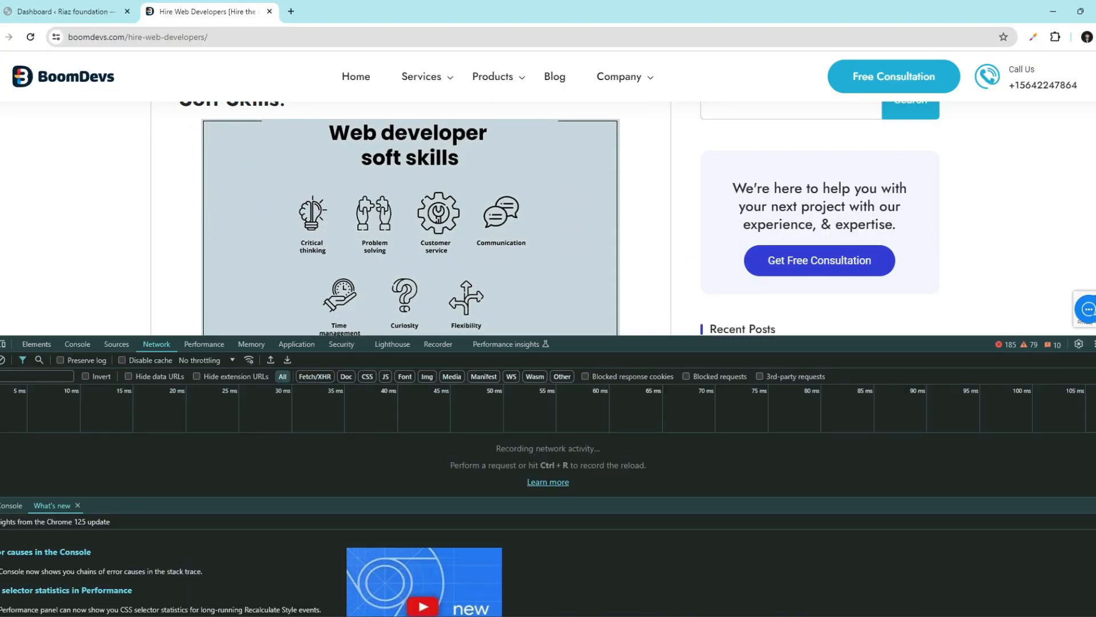
- Start the kitchen photo's alt text describing a modern kitchen, then go to the Dashboard
left_click(36, 343)
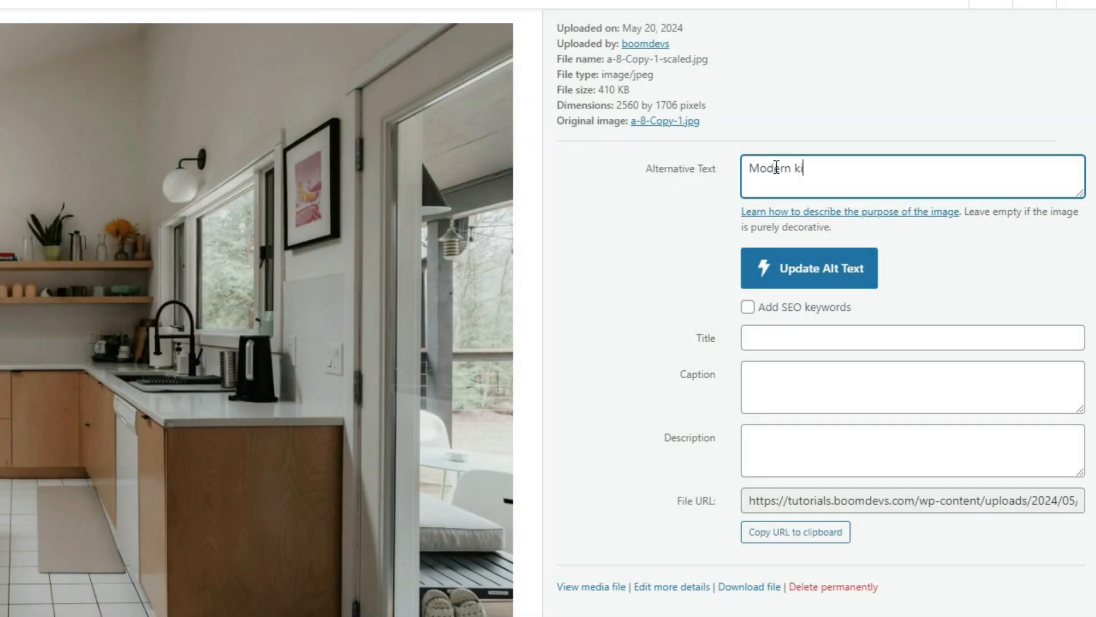
type("tchen in")
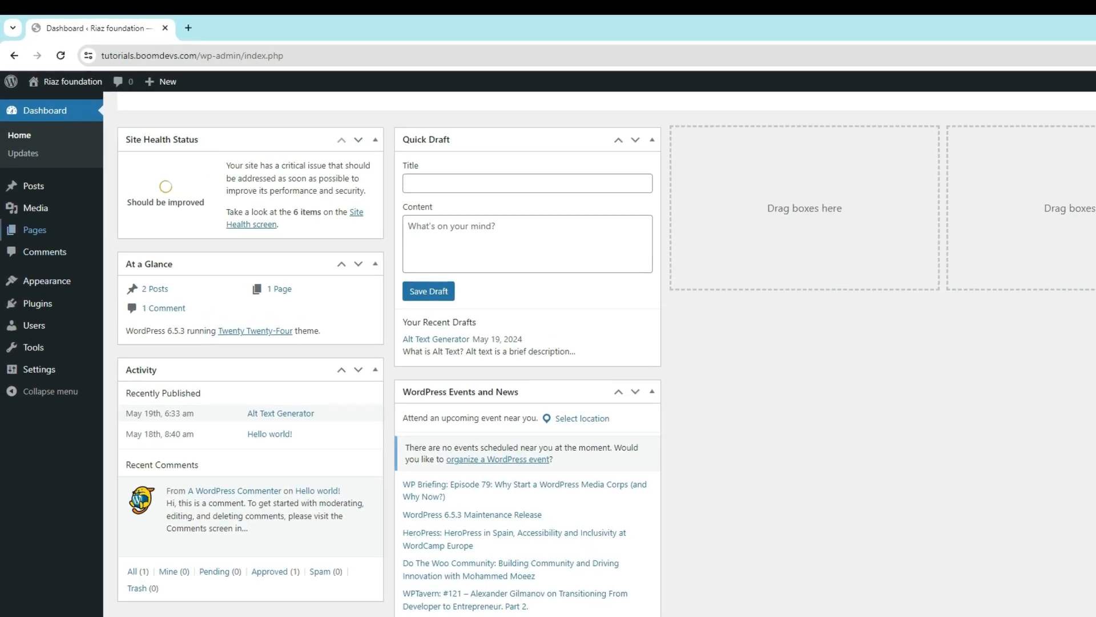
- Enter 'Venice canal with gondolas and historic buildings' as the Venice photo's alt text, then close details
left_click(38, 207)
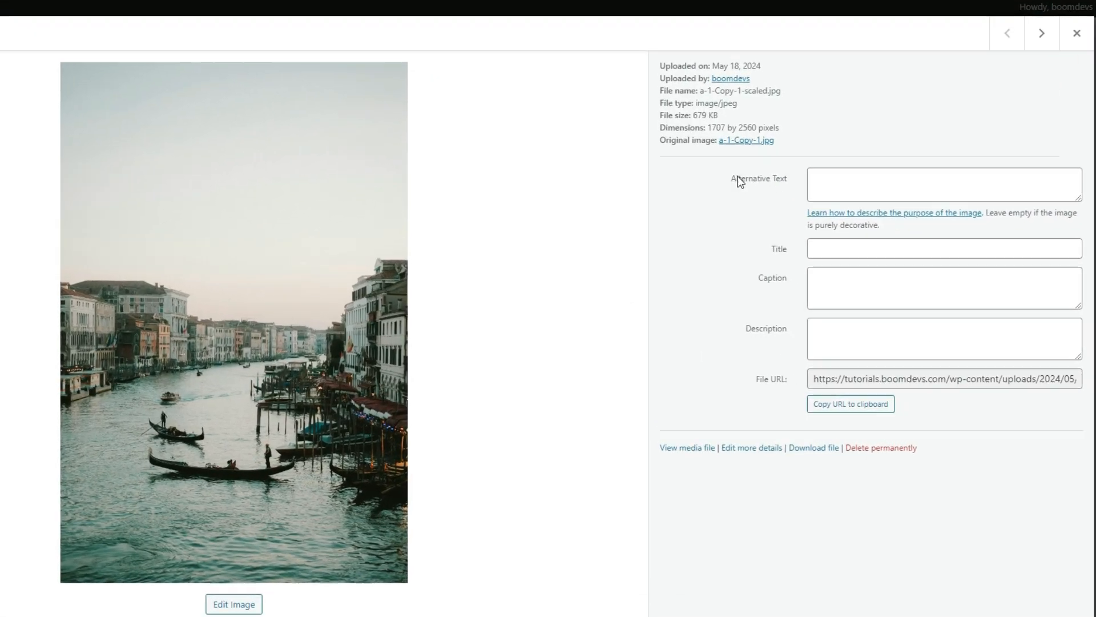
left_click(943, 184)
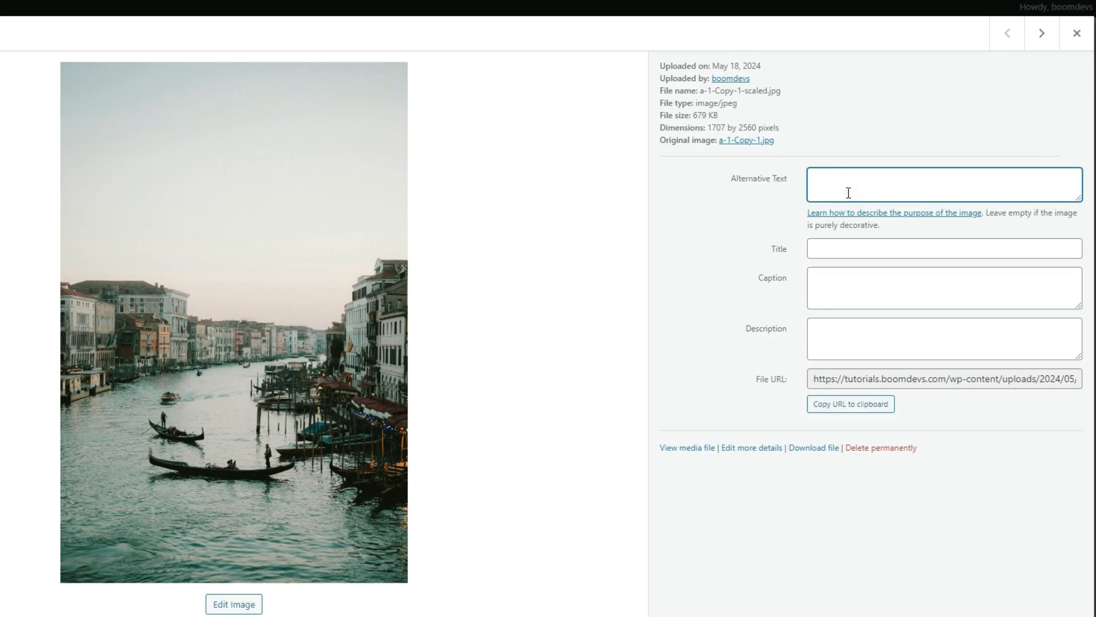
type("Venice canal with gondolas and his")
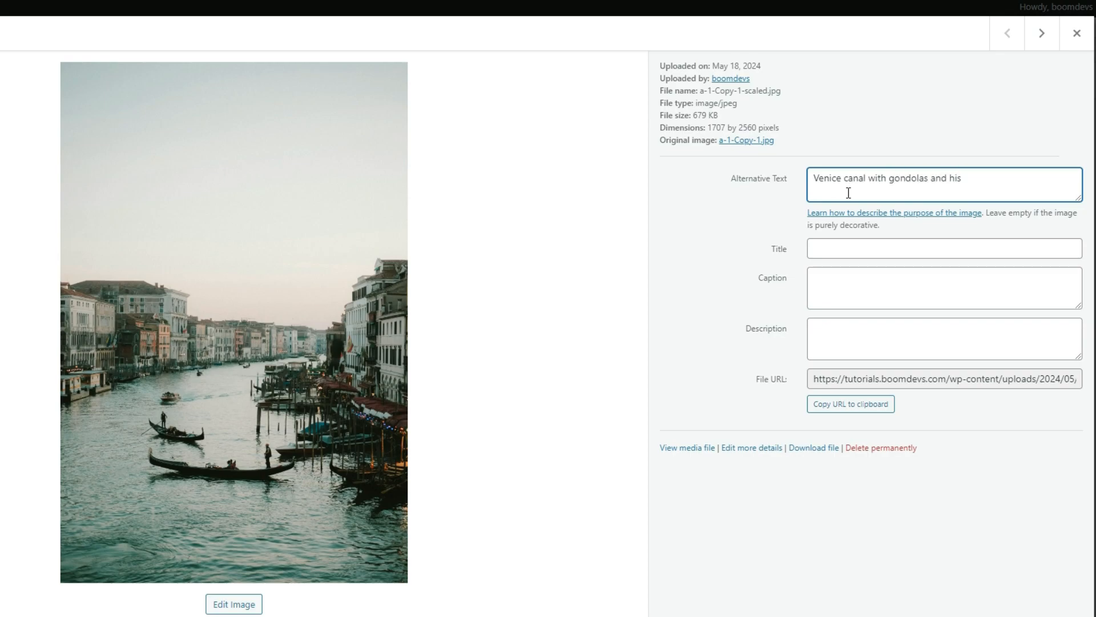
type("toric buildings")
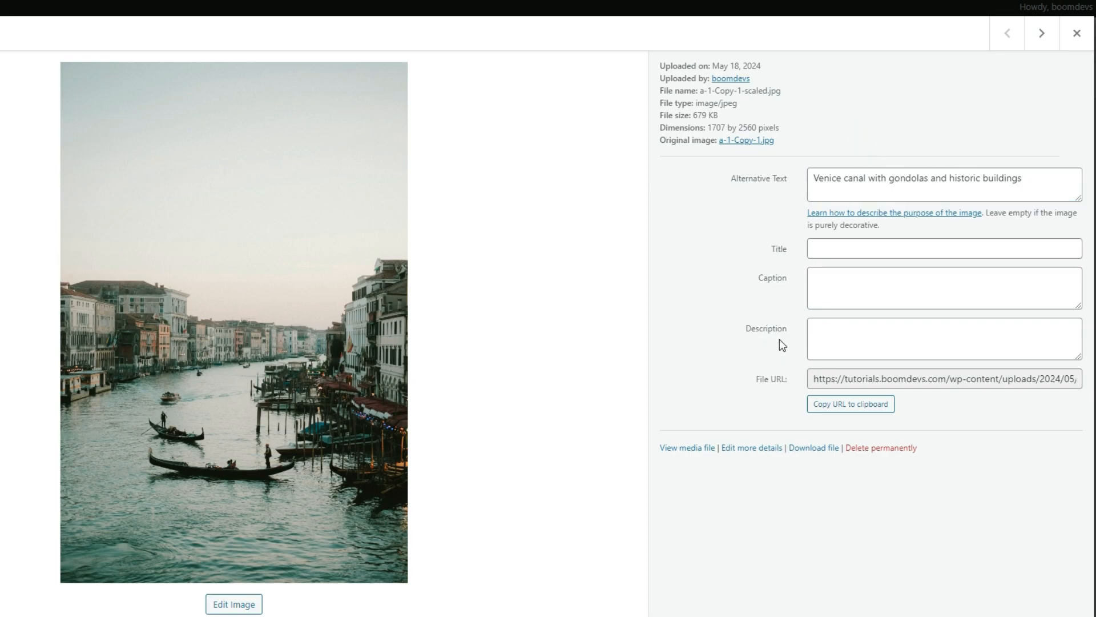
mouse_move(1062, 62)
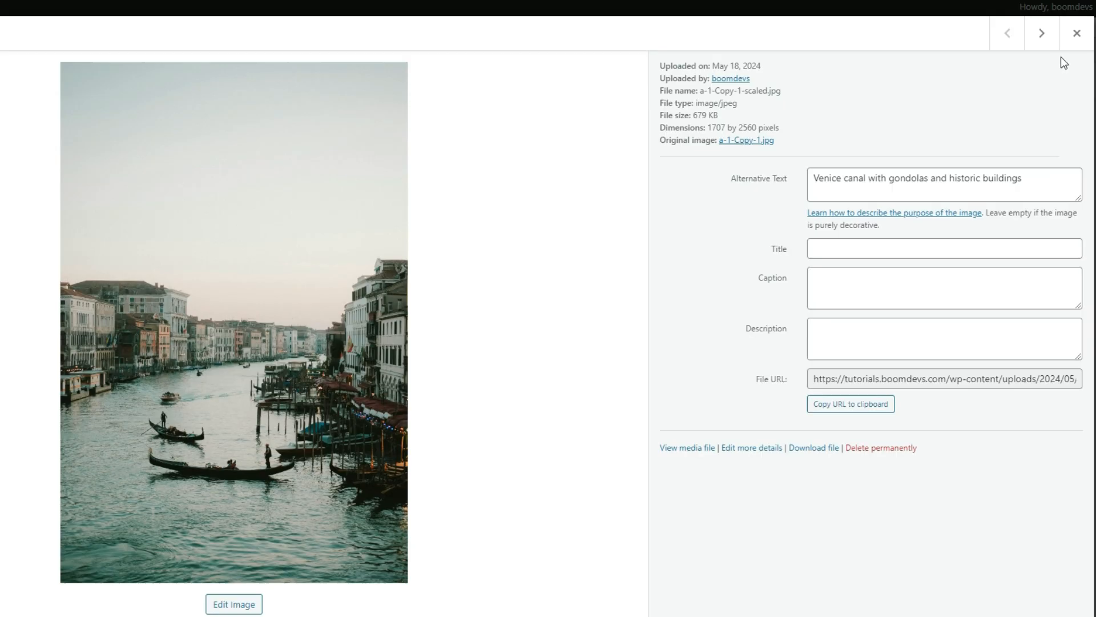
left_click(1076, 33)
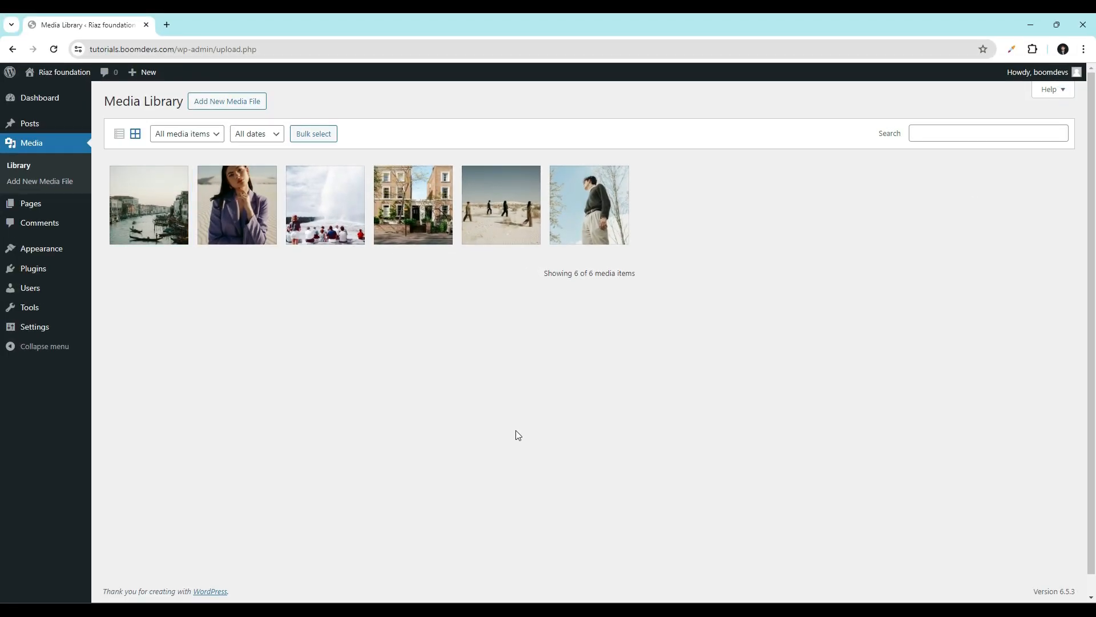
- In the Alt Text Generator post, give the snowy couple image the Venice canal alt text and update
left_click(29, 124)
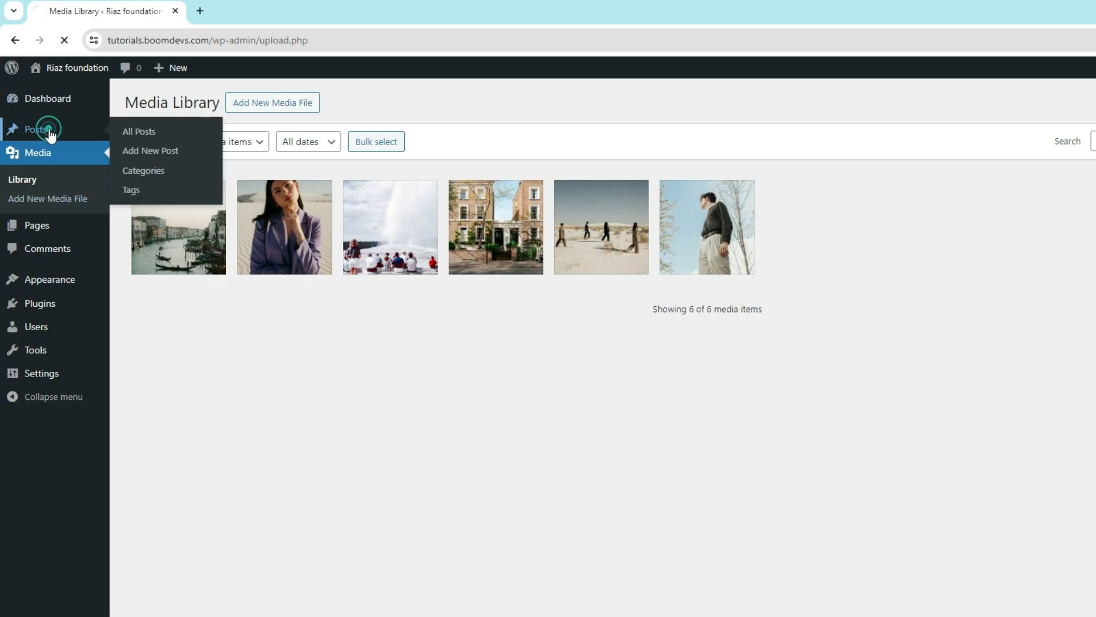
left_click(138, 131)
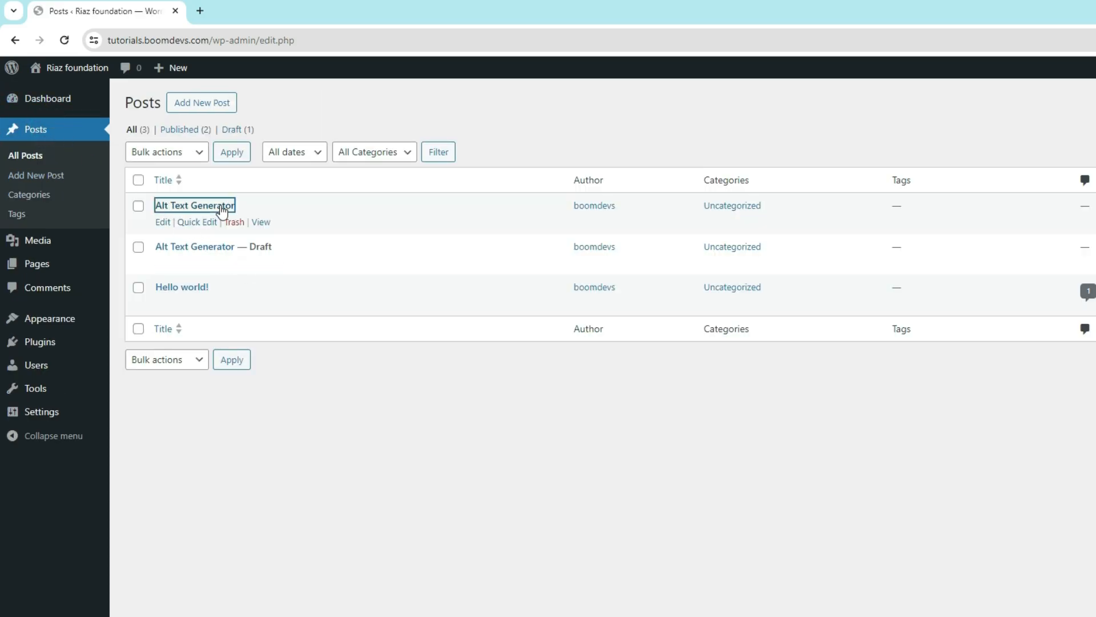
left_click(194, 205)
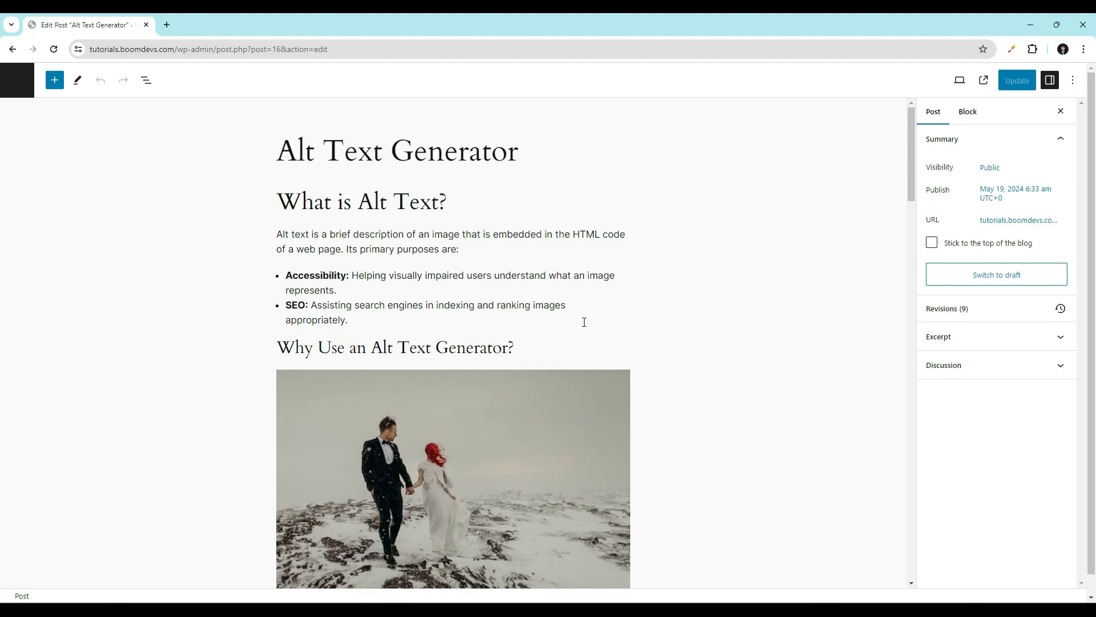
scroll("down", 3)
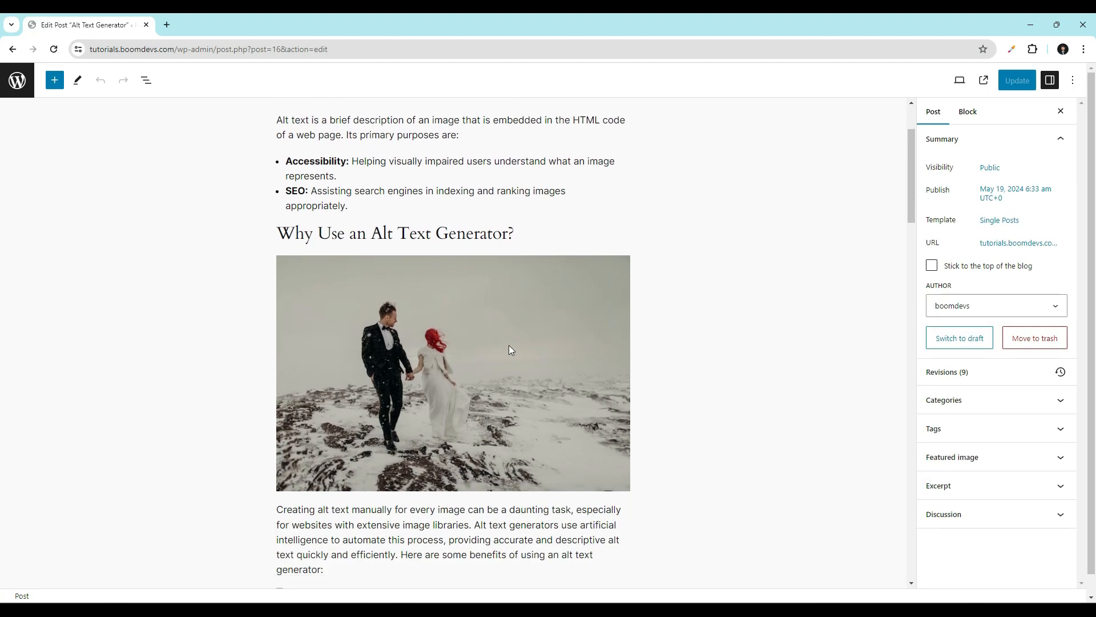
left_click(453, 373)
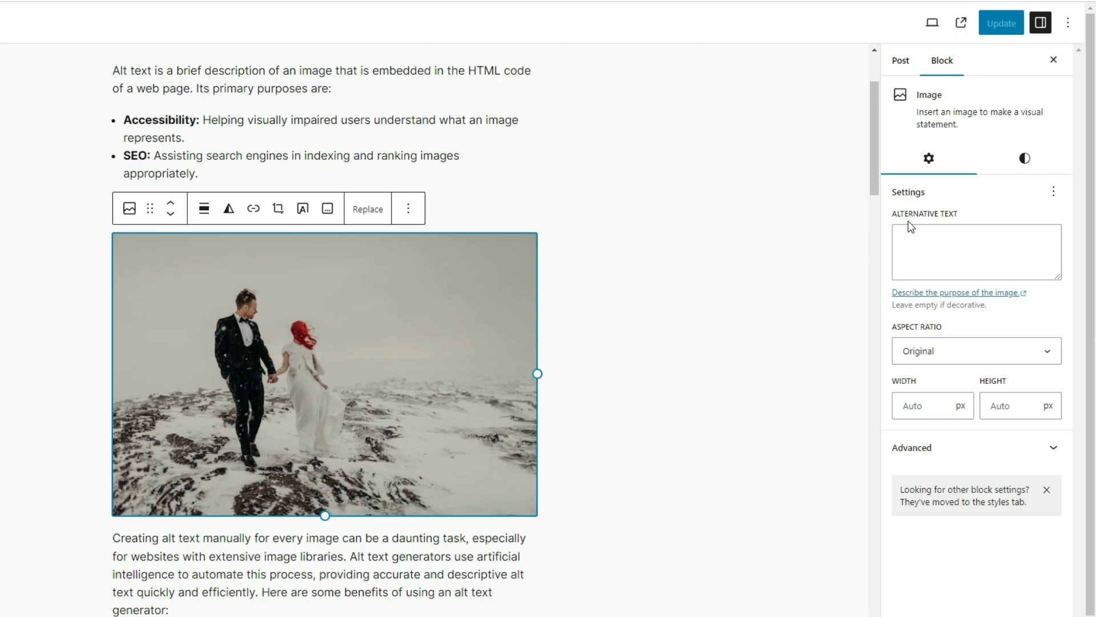
type("Venice canal with gondolas and historic buildings")
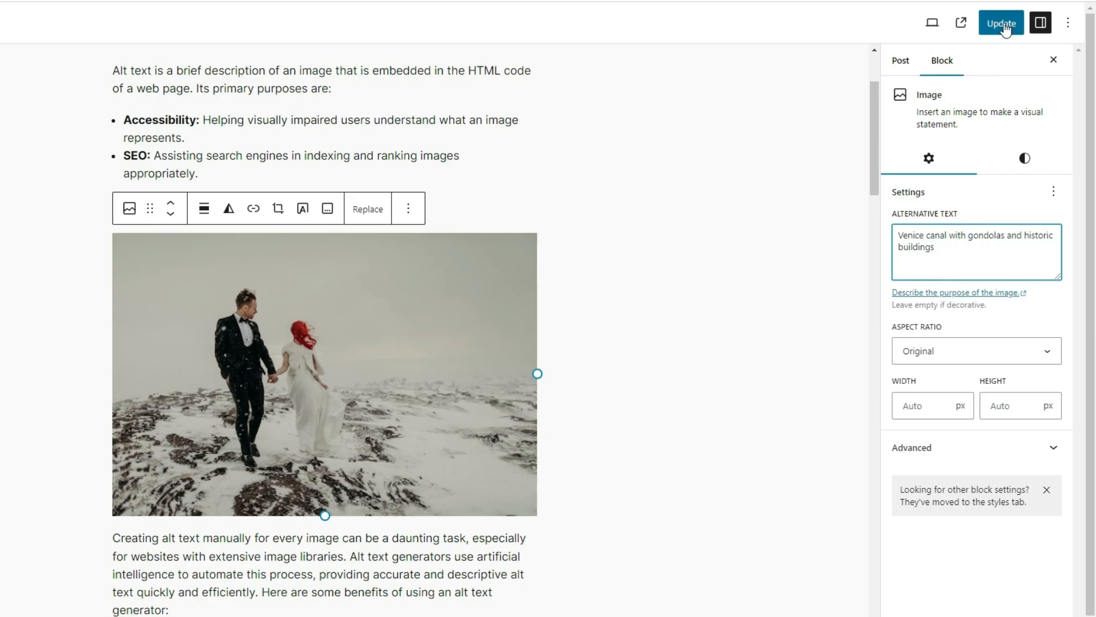
left_click(1001, 22)
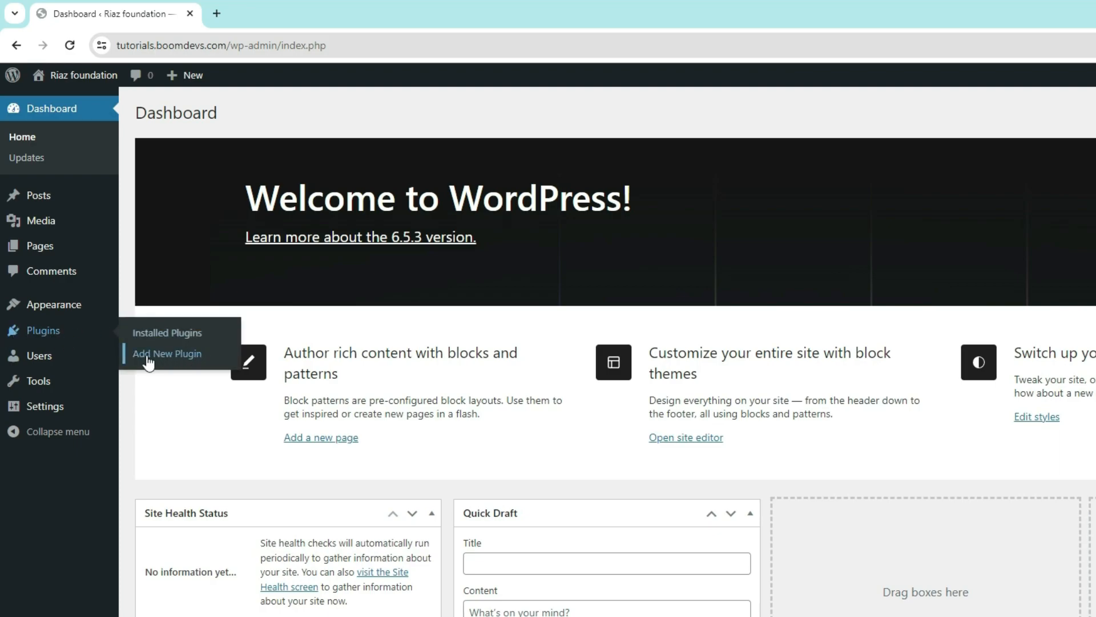
- Install and activate Ai Image Alt Text Generator for WP, then view its zero-image overview
left_click(167, 353)
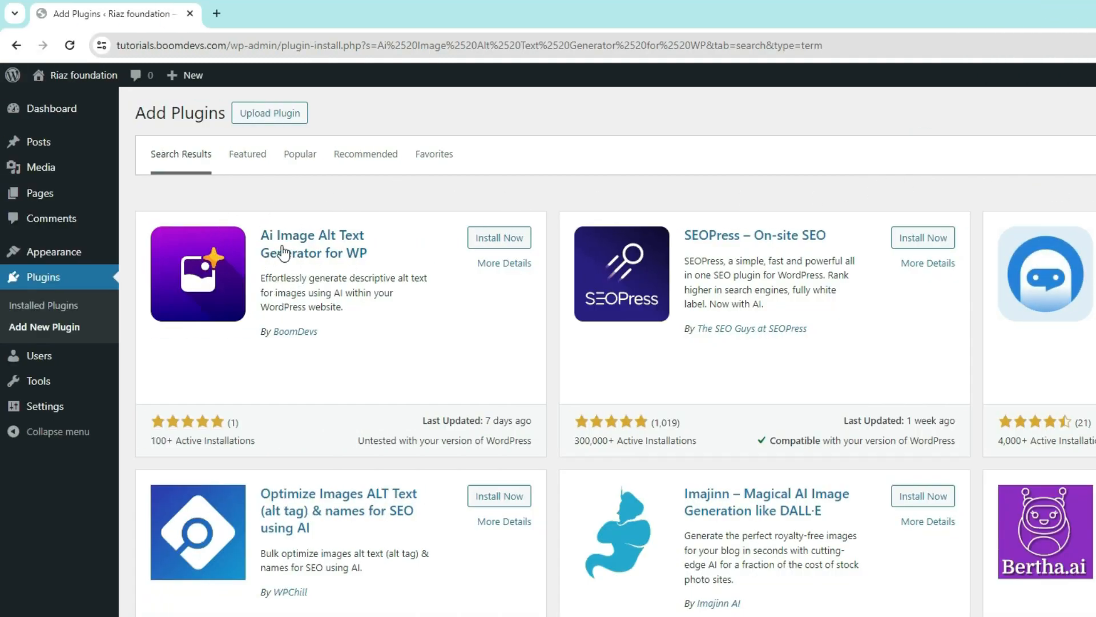
left_click(499, 237)
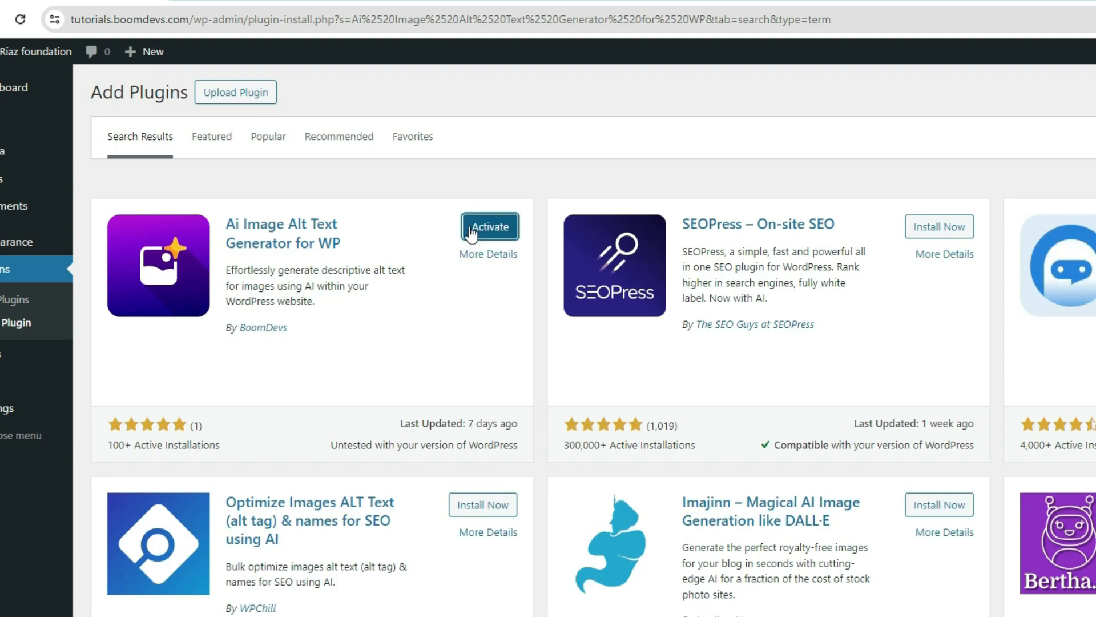
left_click(489, 226)
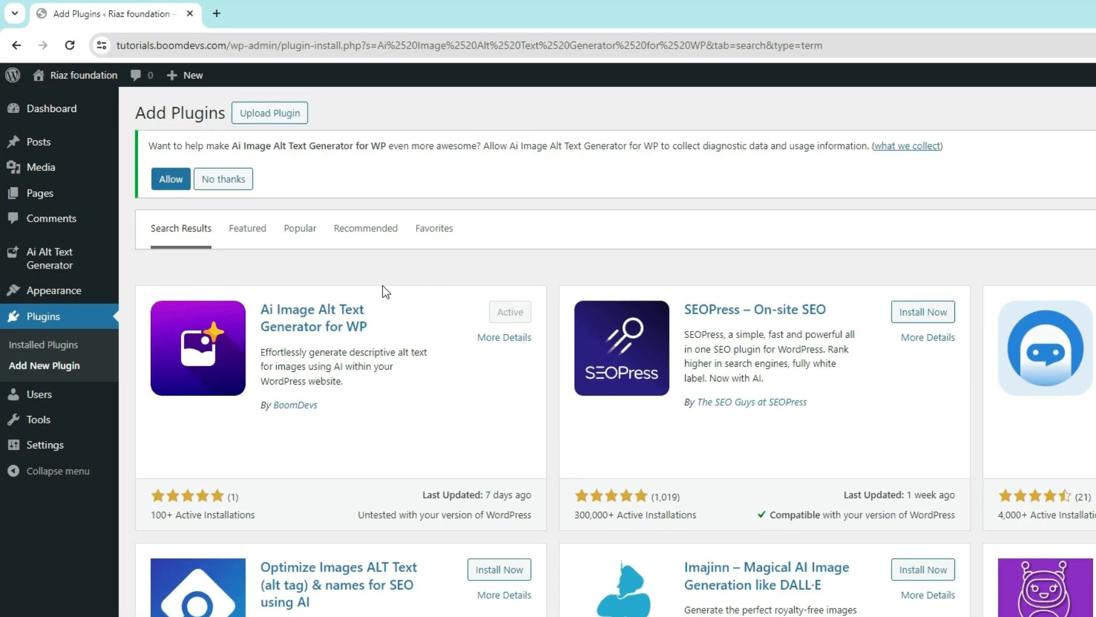
left_click(49, 258)
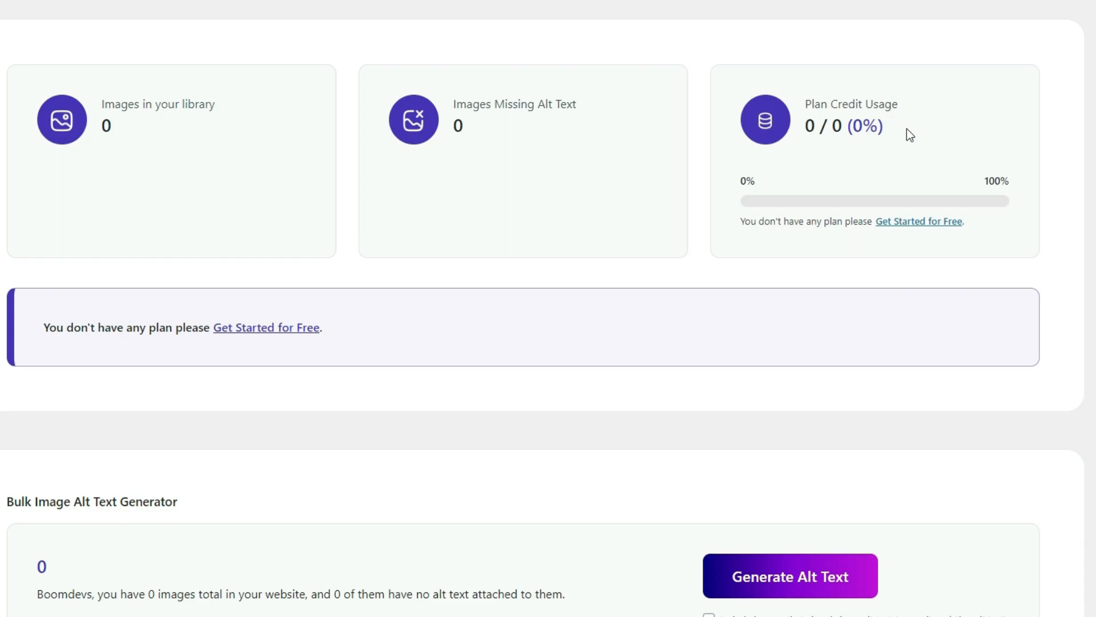
mouse_move(918, 221)
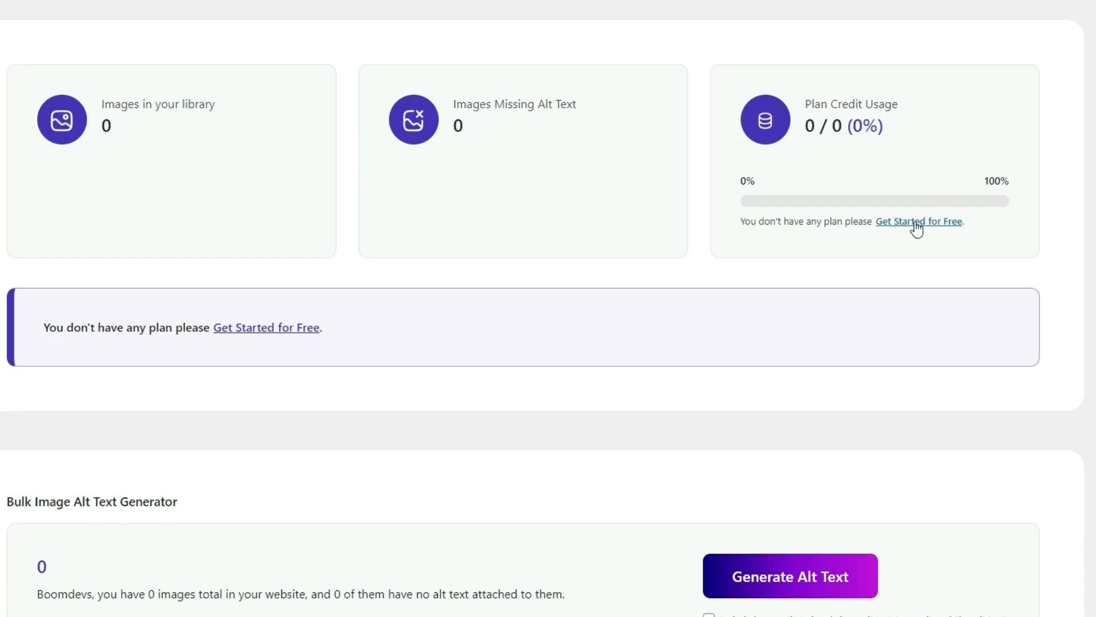
left_click(919, 221)
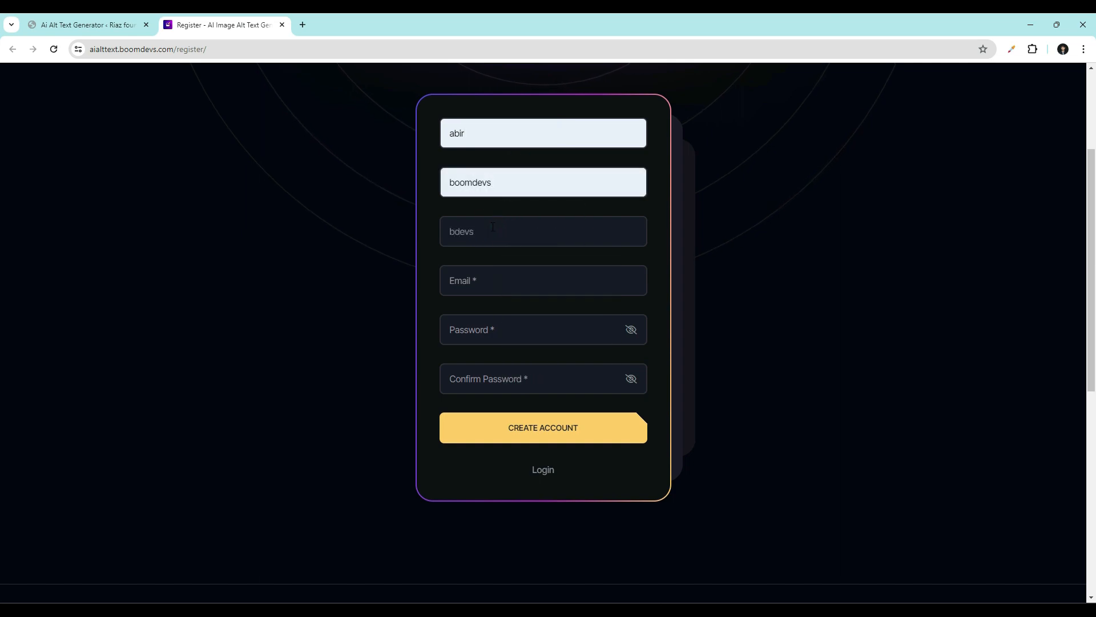
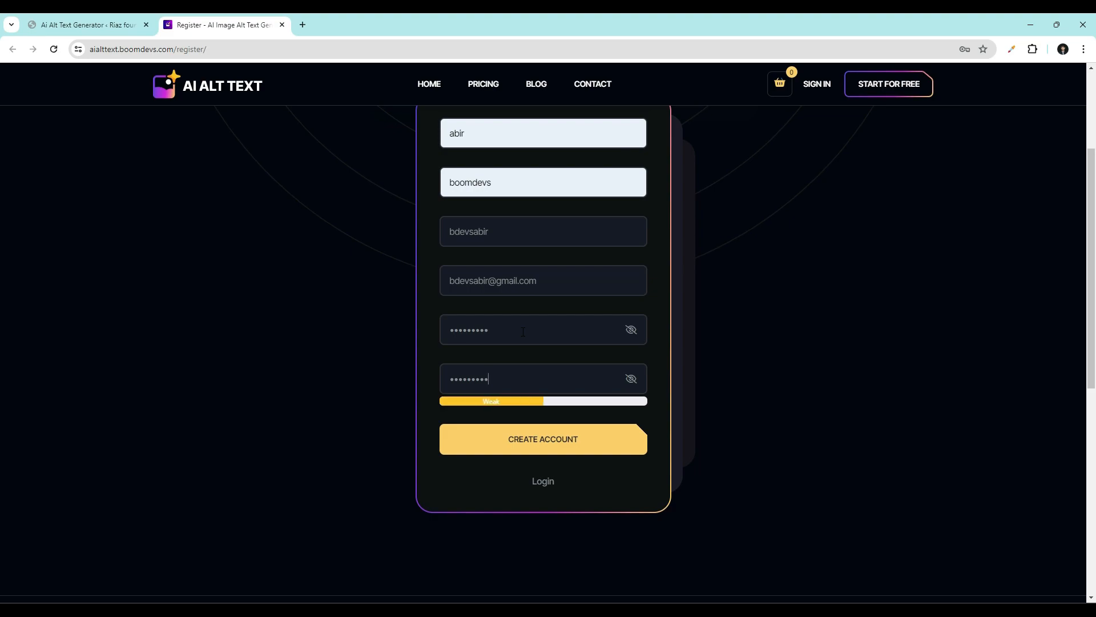
left_click(543, 439)
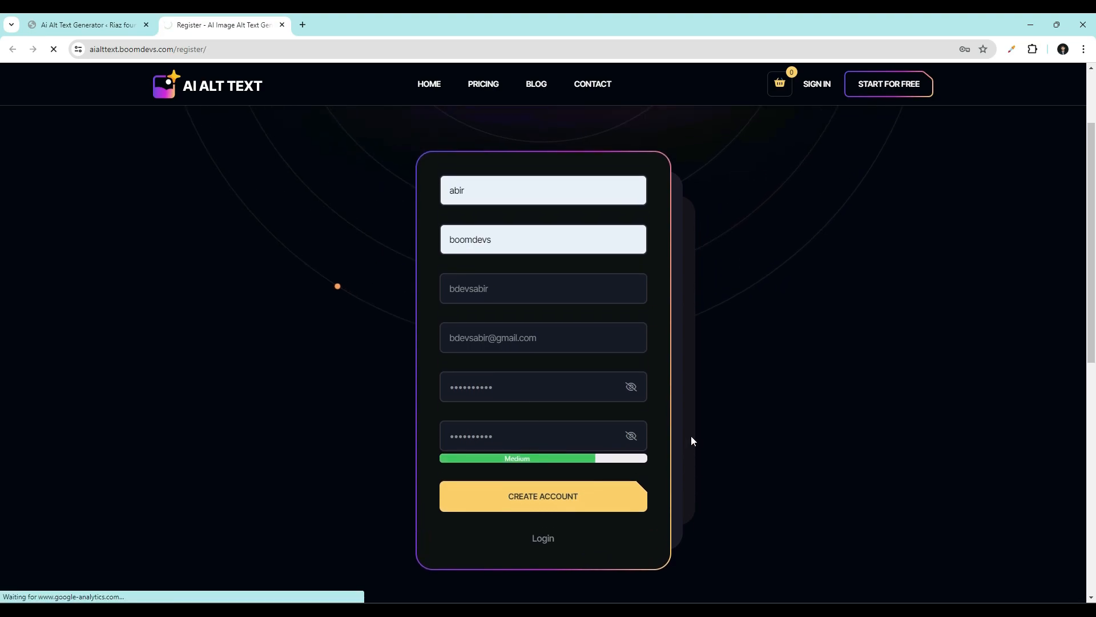
left_click(542, 496)
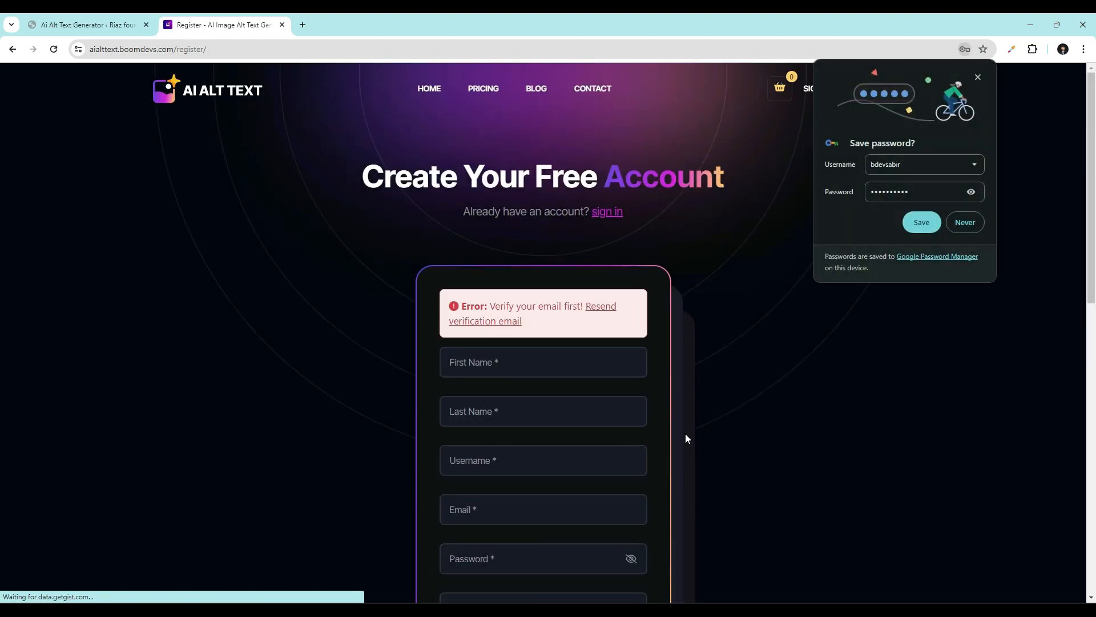
mouse_move(968, 233)
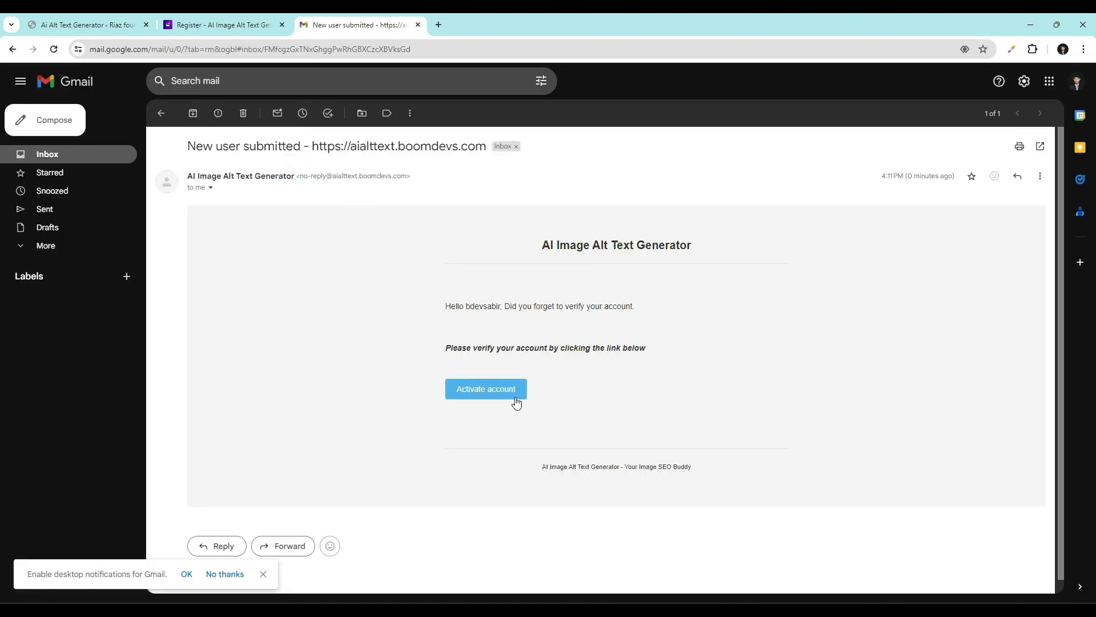
- Activate the account from the email, copy the API key, and return to WordPress
left_click(485, 388)
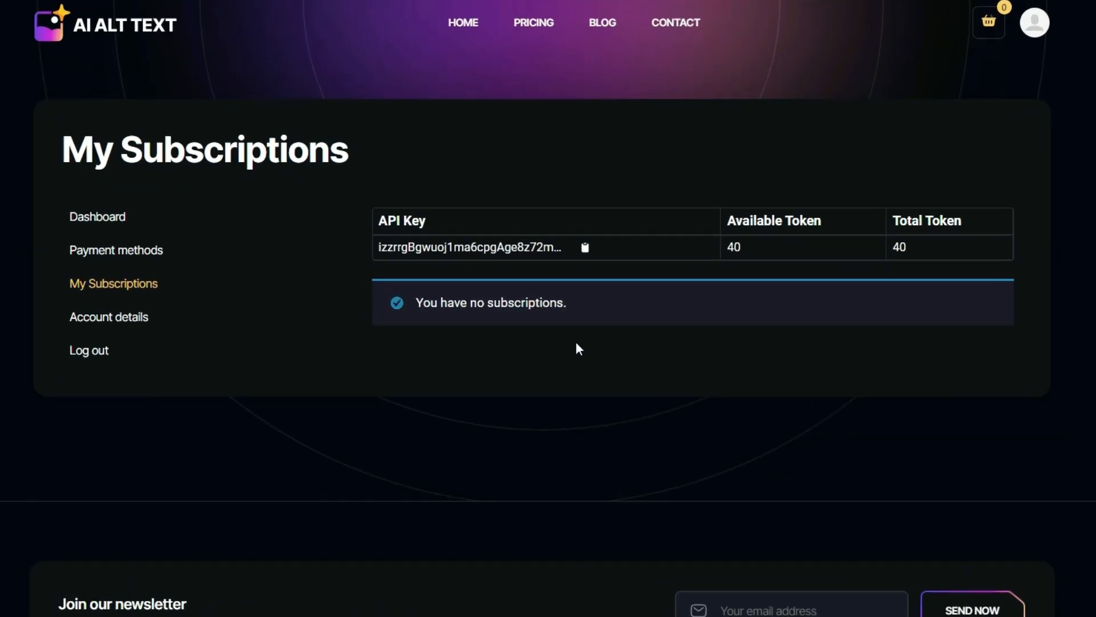
mouse_move(591, 249)
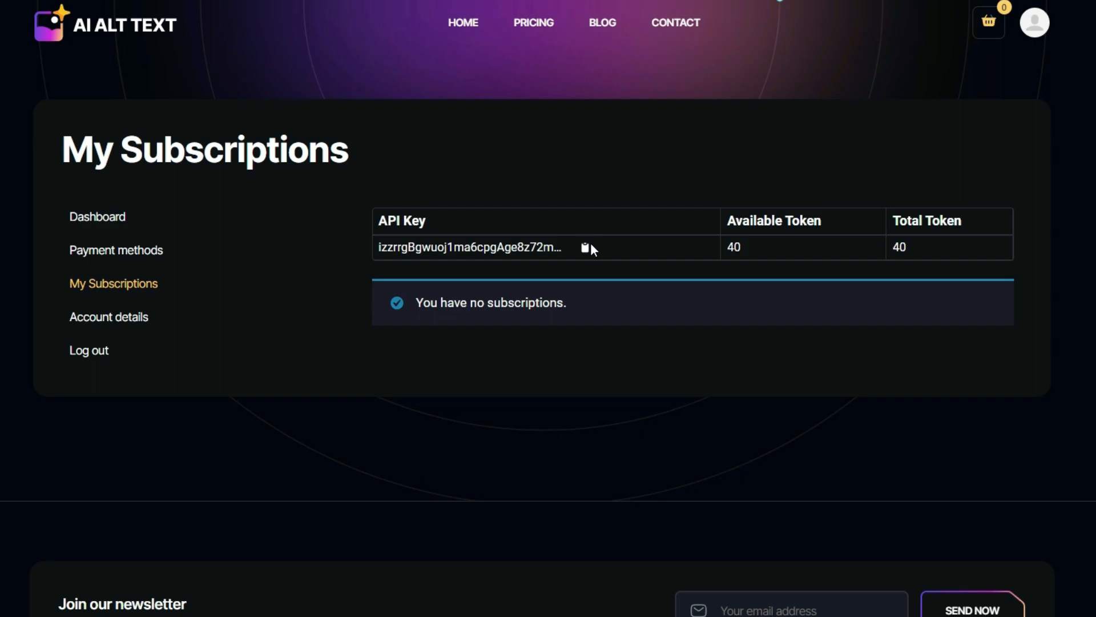
left_click(585, 247)
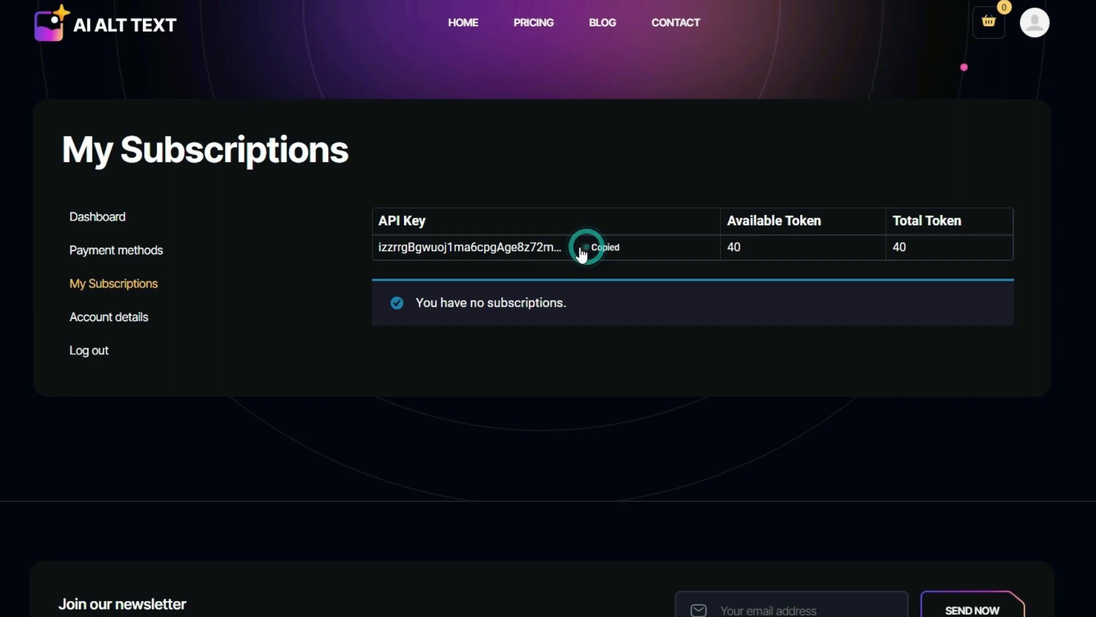
left_click(84, 25)
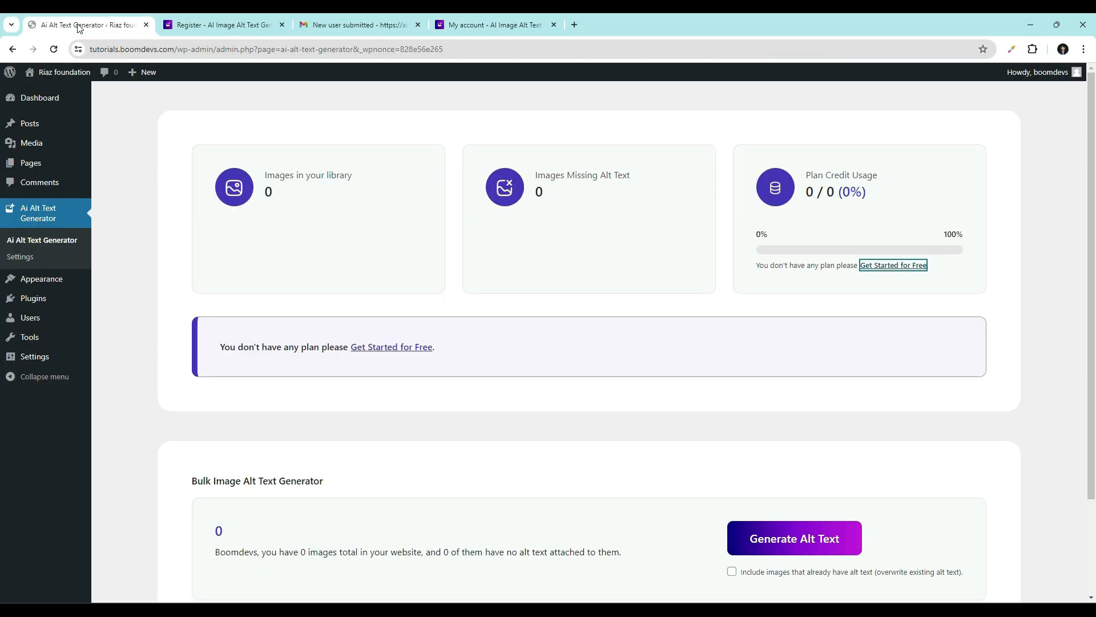
mouse_move(207, 211)
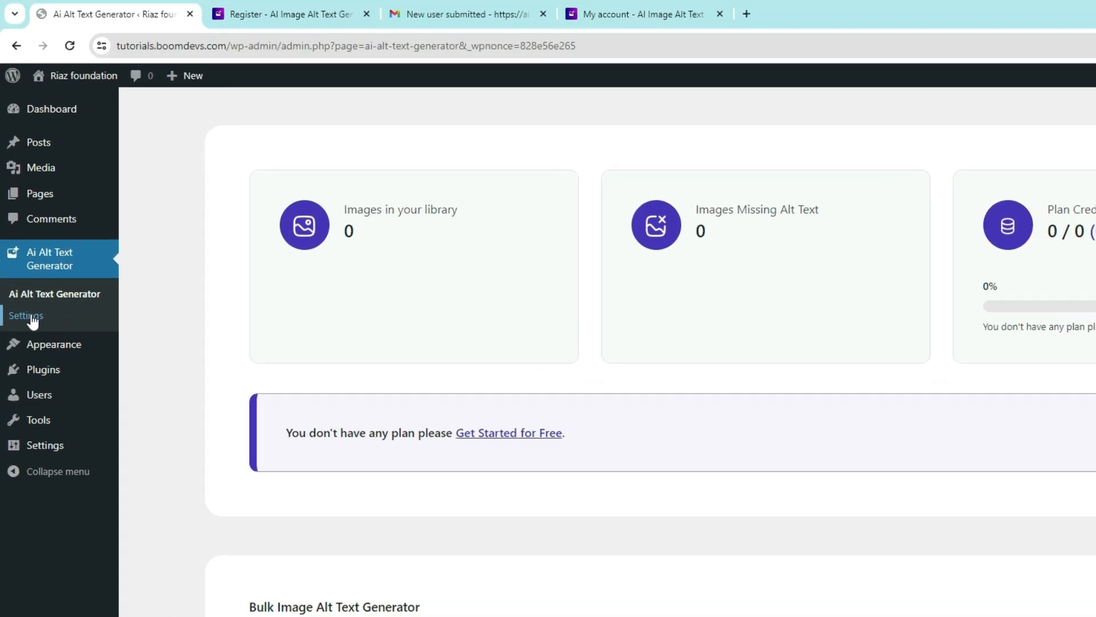
- Save the API key in the plugin settings and view the dashboard showing 40 Free-plan credits
left_click(25, 315)
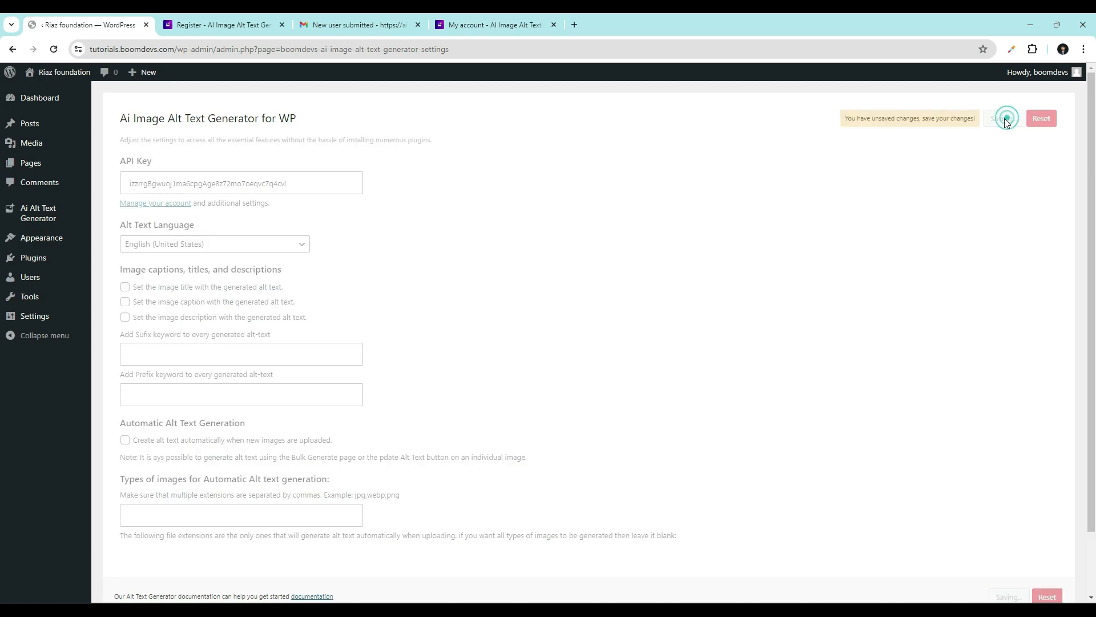
left_click(1002, 118)
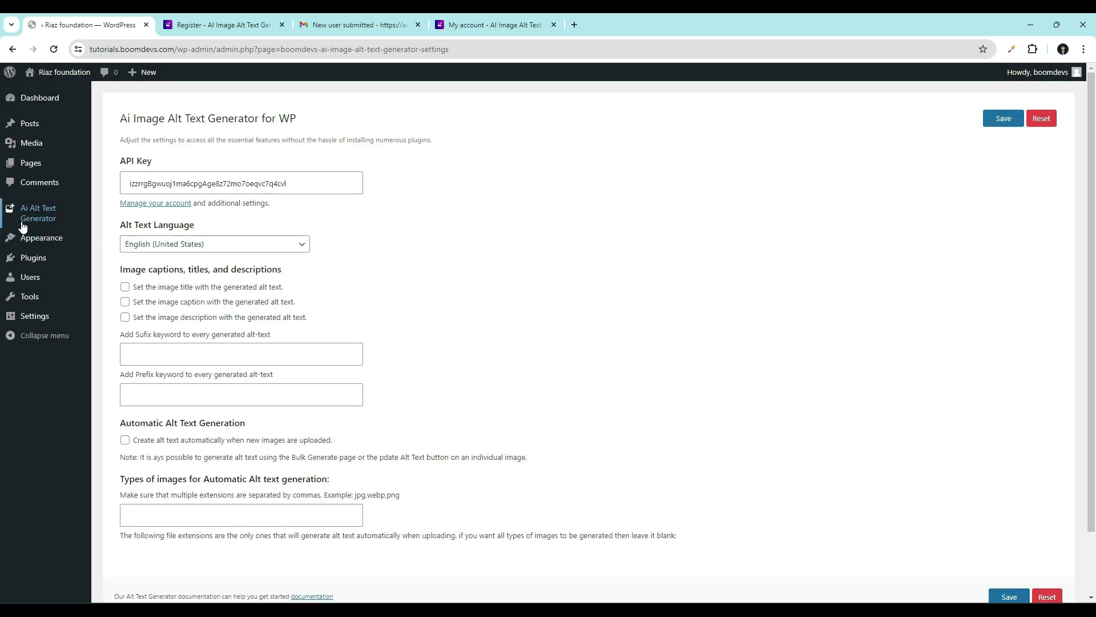
left_click(37, 213)
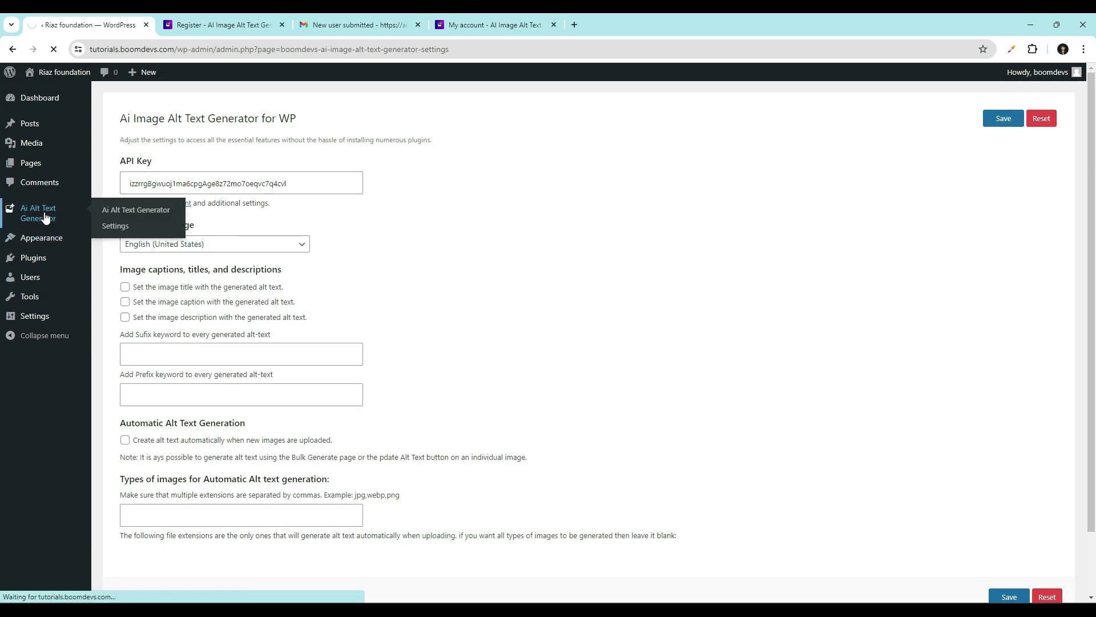
left_click(136, 209)
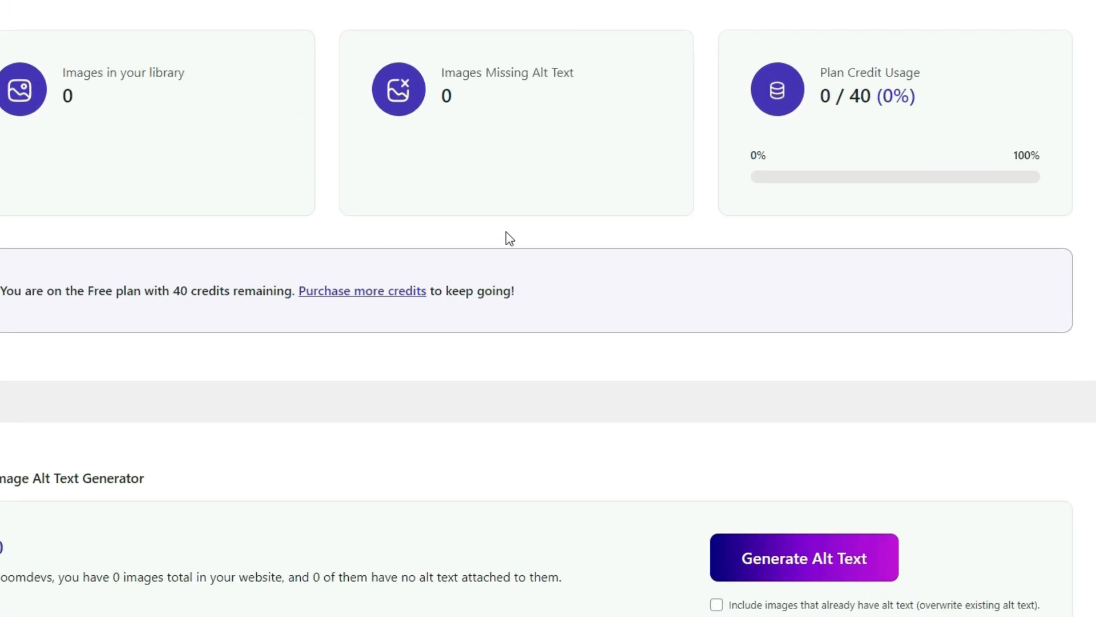
mouse_move(844, 98)
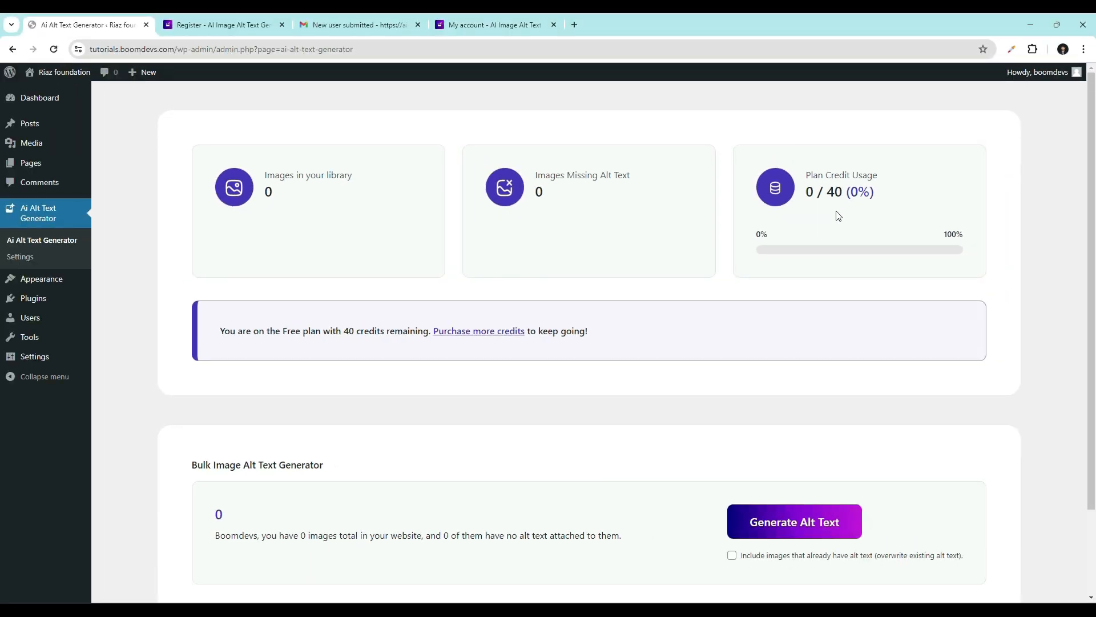
- Generate AI alt text for the Venice canal photo from its attachment details, then close them
left_click(32, 143)
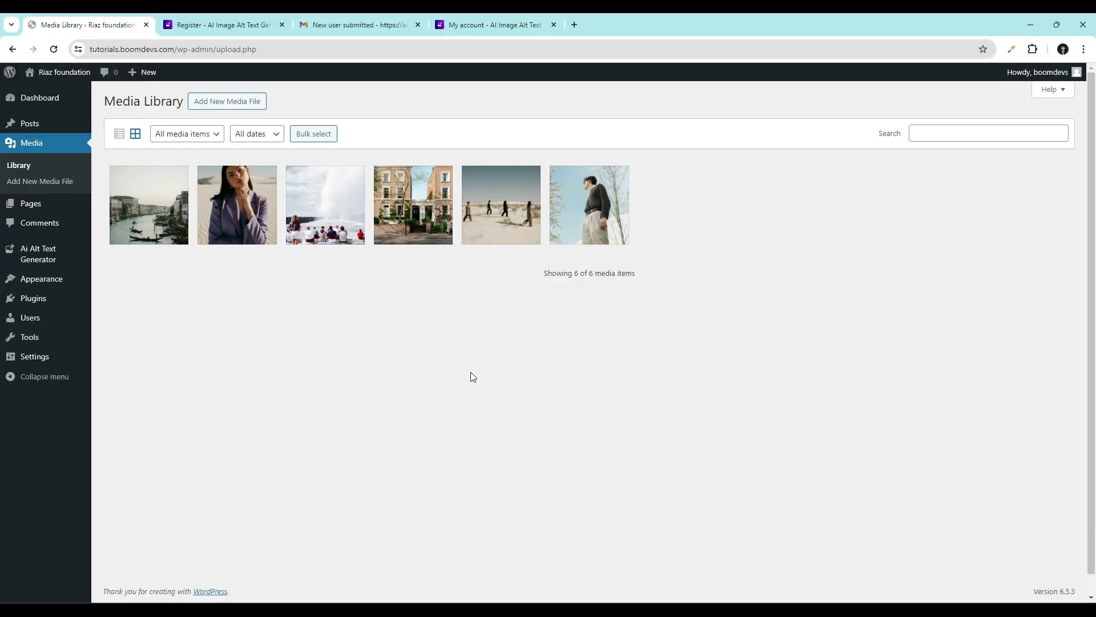
left_click(149, 204)
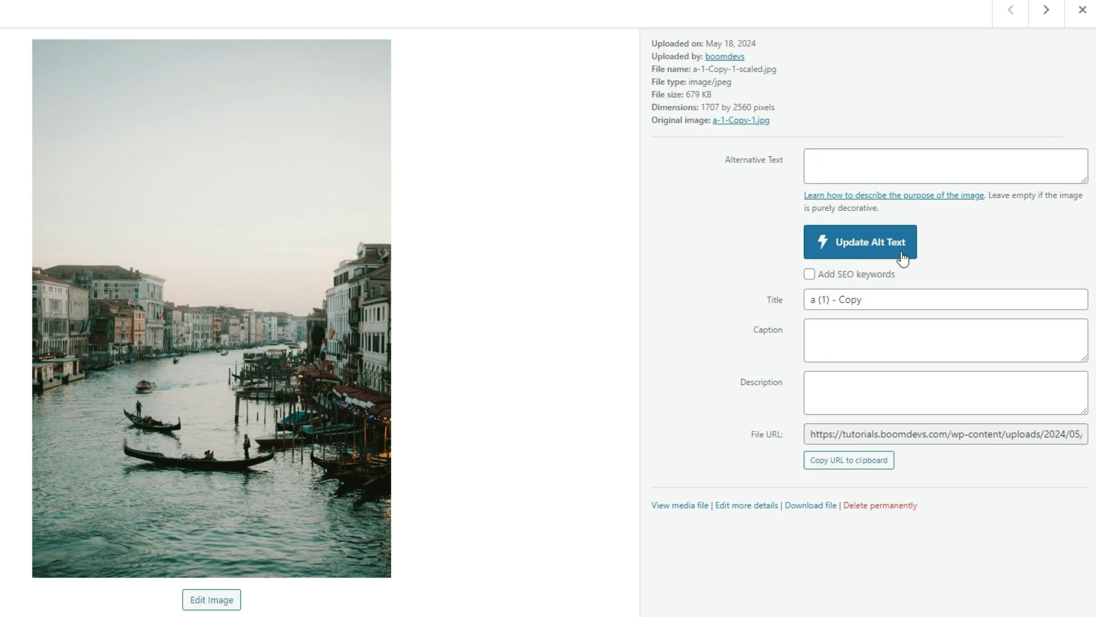
left_click(860, 242)
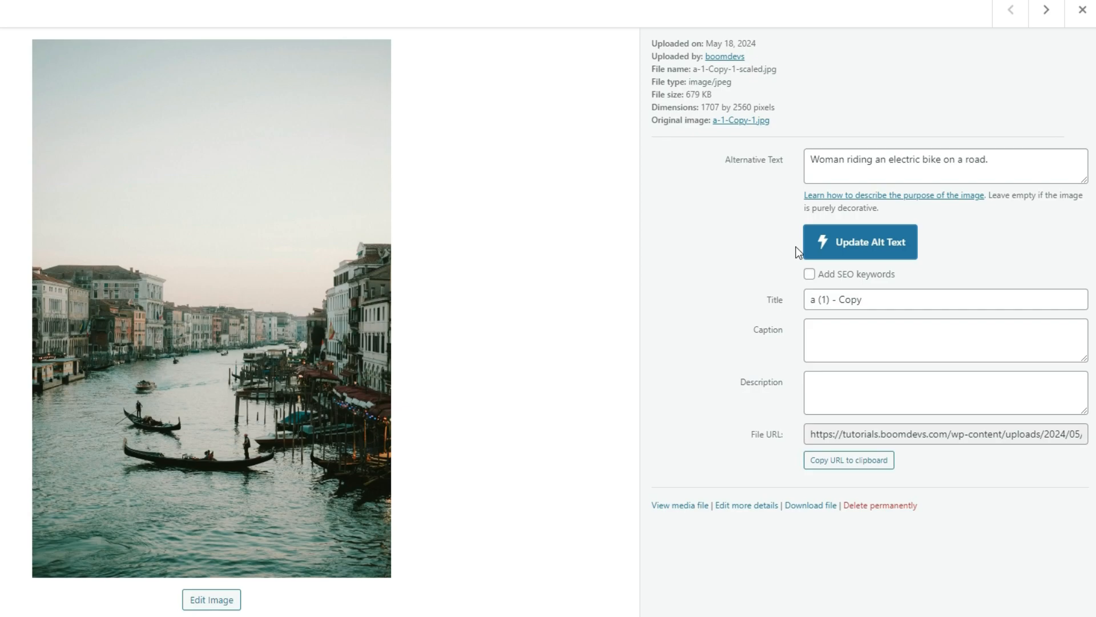
left_click(1081, 9)
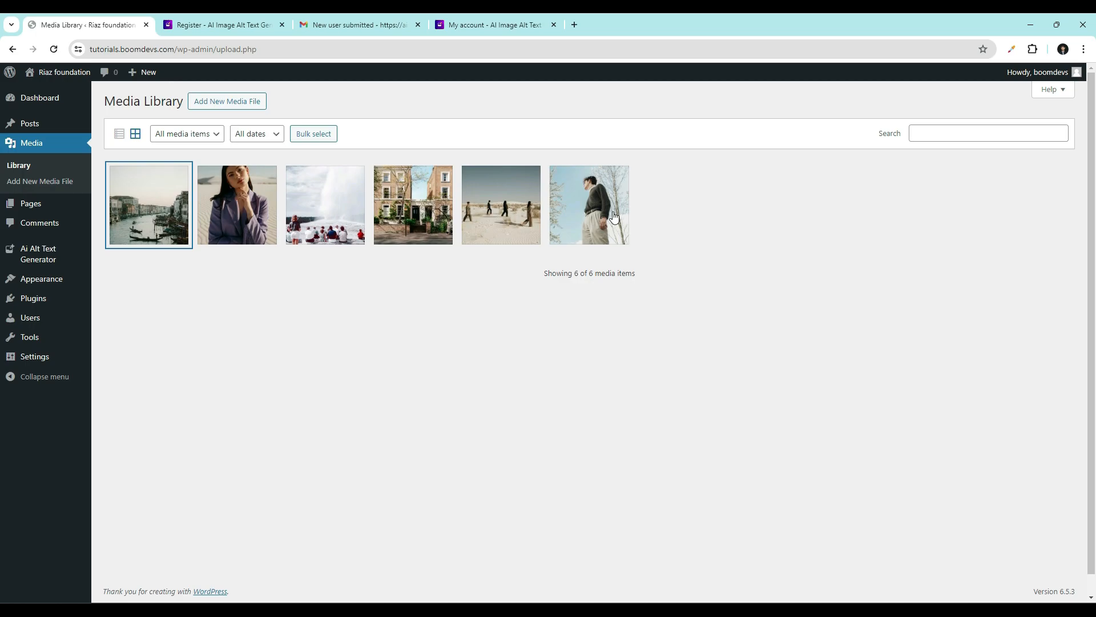
mouse_move(236, 297)
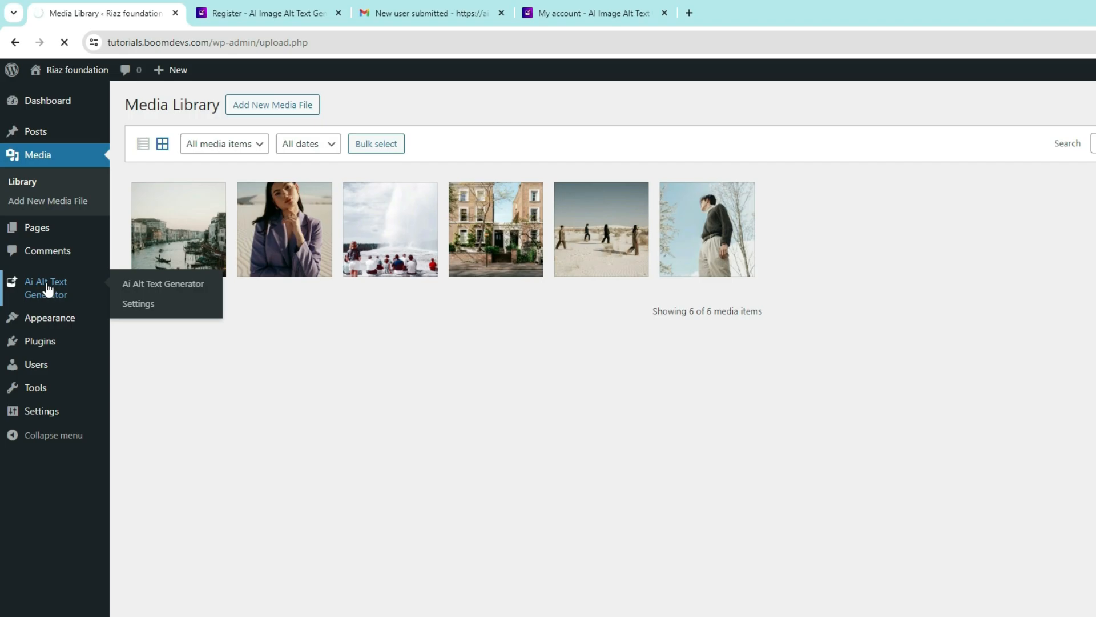
- Run the Bulk Image Alt Text Generator so all 6 images get alt text, using 7 credits
left_click(163, 283)
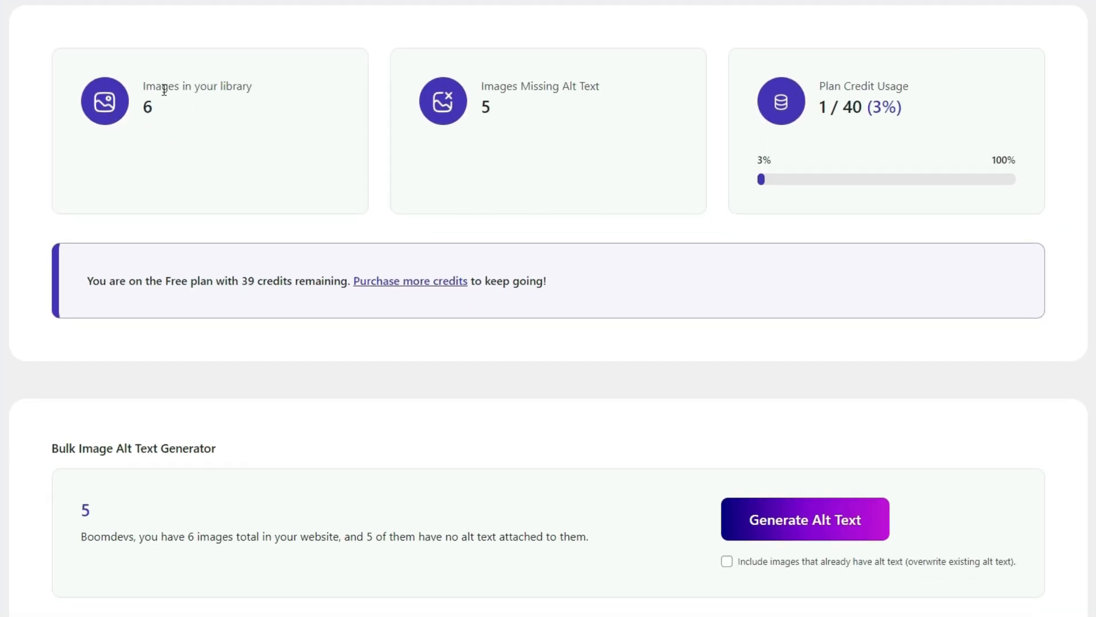
mouse_move(146, 98)
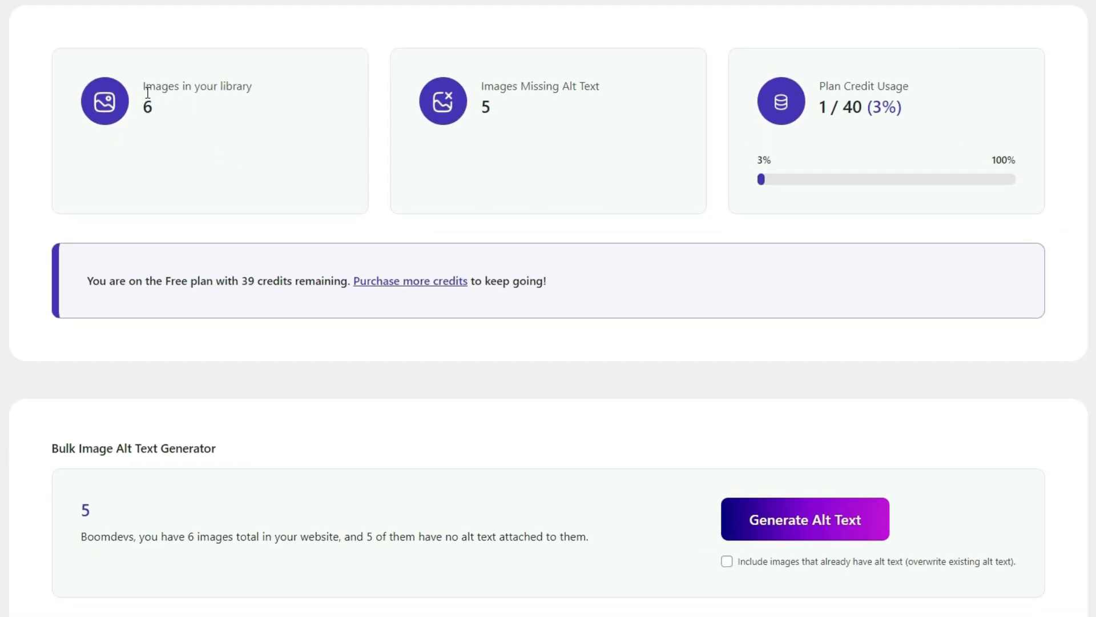
mouse_move(499, 90)
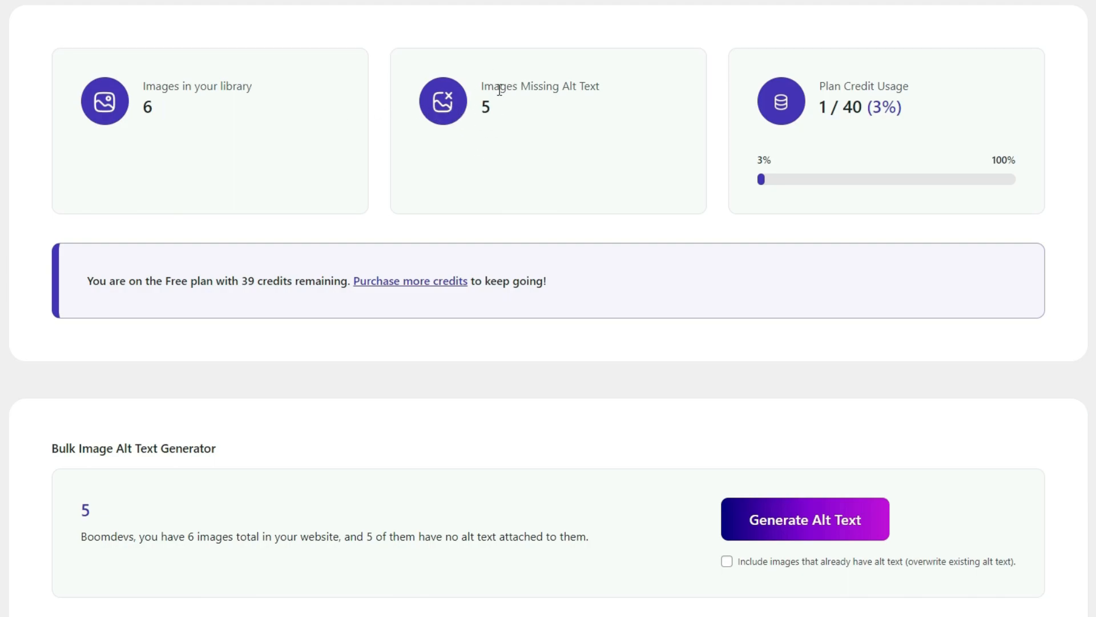
mouse_move(488, 146)
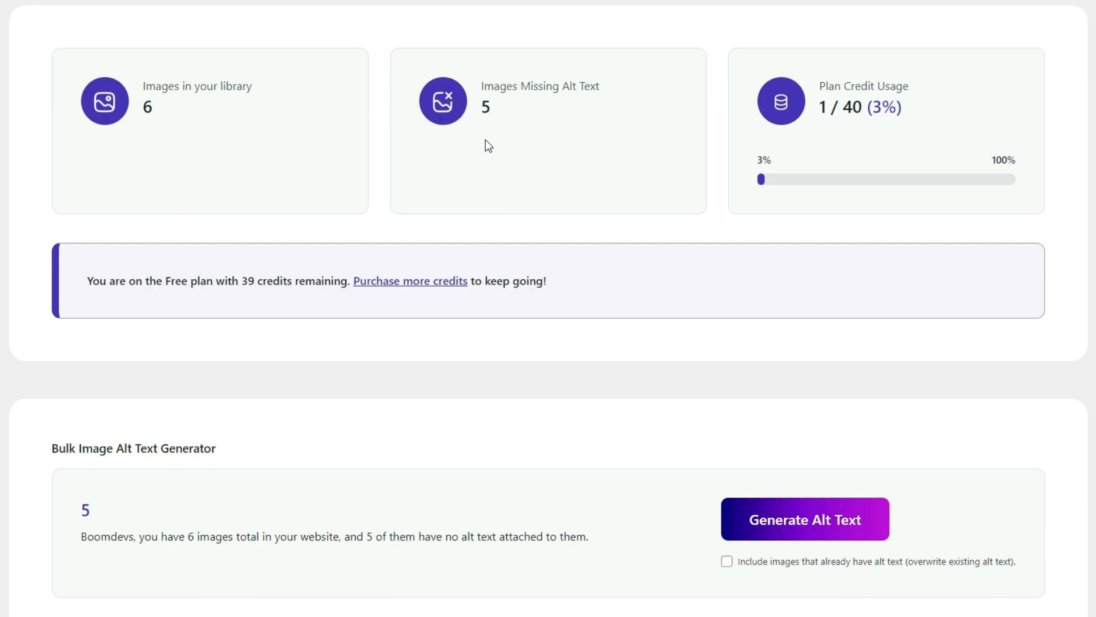
mouse_move(203, 454)
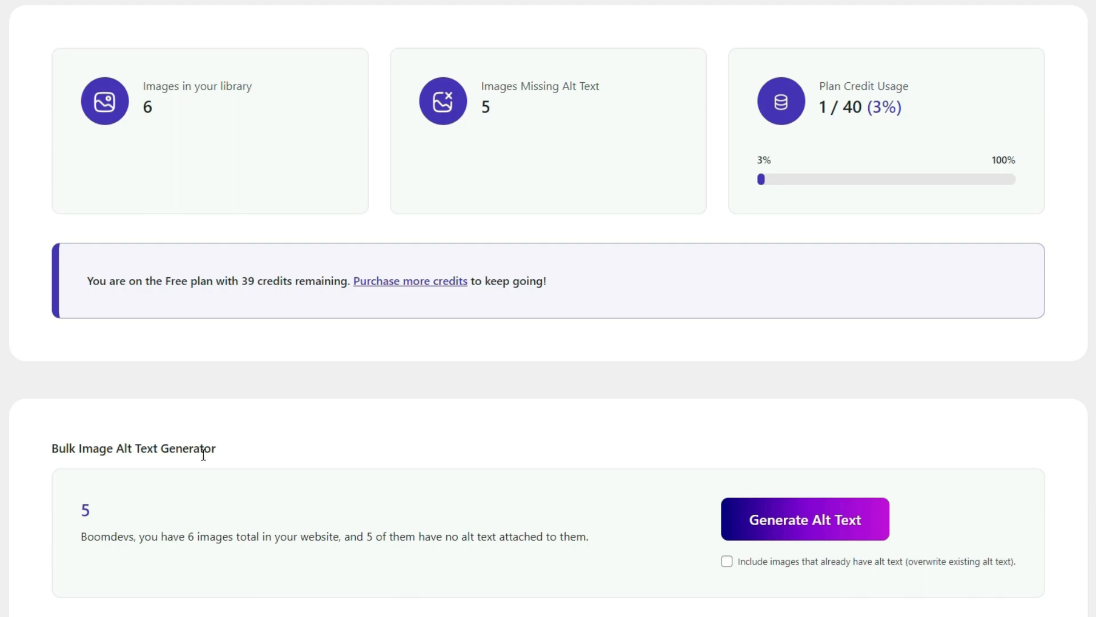
mouse_move(778, 535)
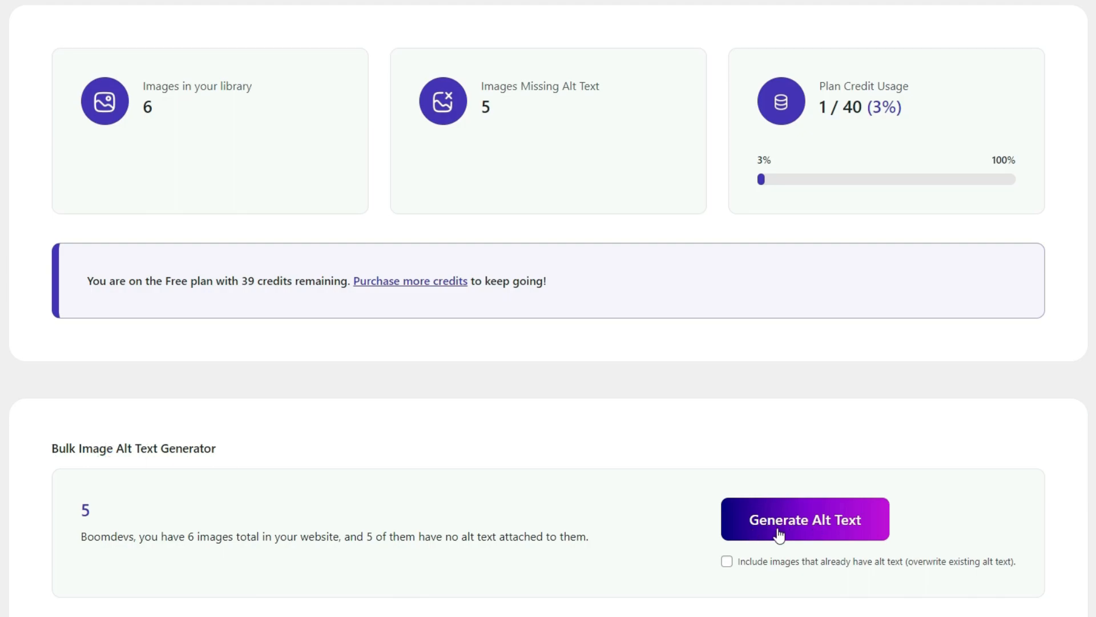
left_click(804, 519)
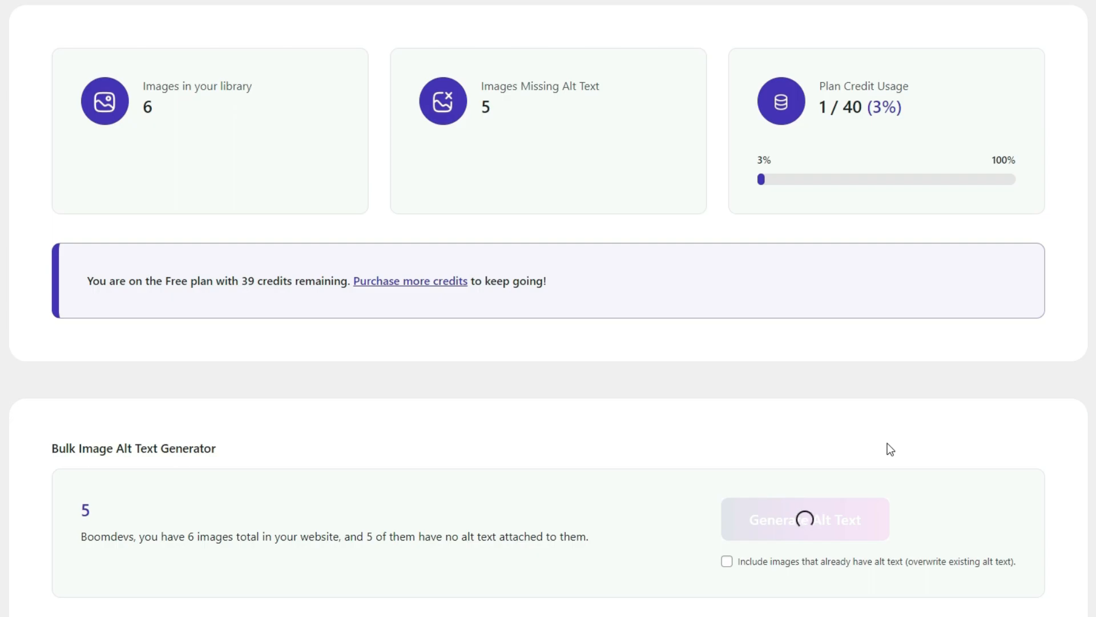
scroll("down", 3)
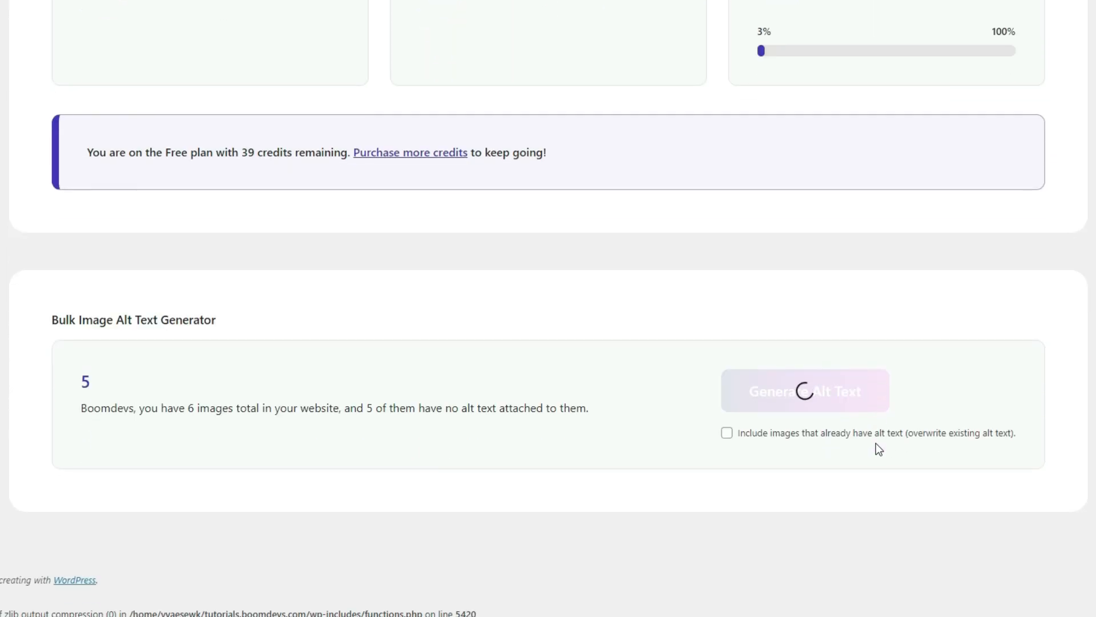
left_click(804, 390)
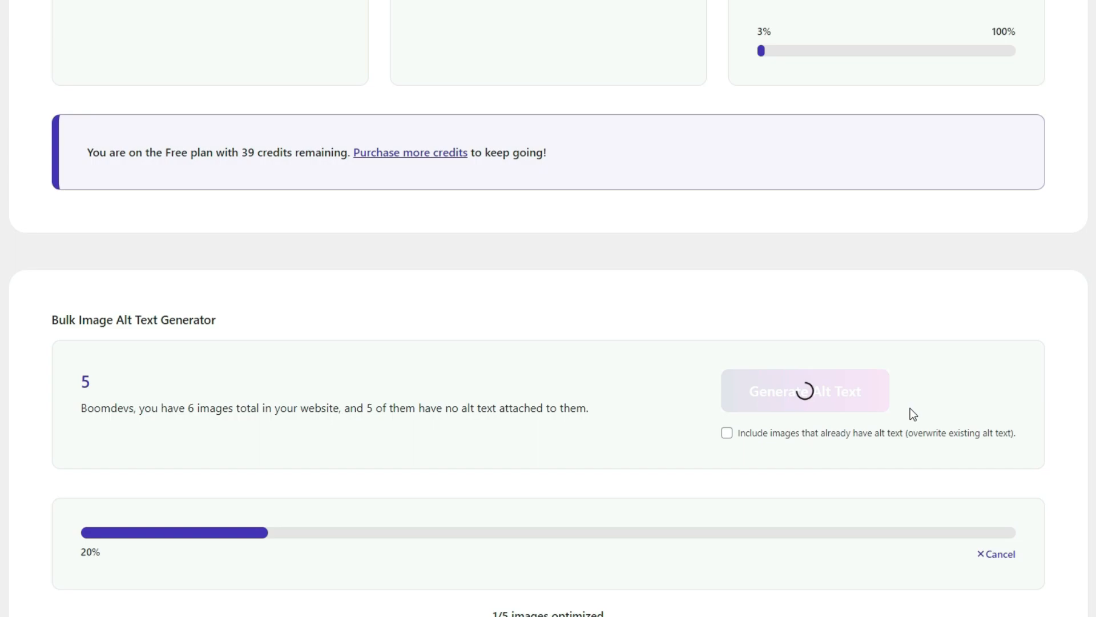
scroll("down", 3)
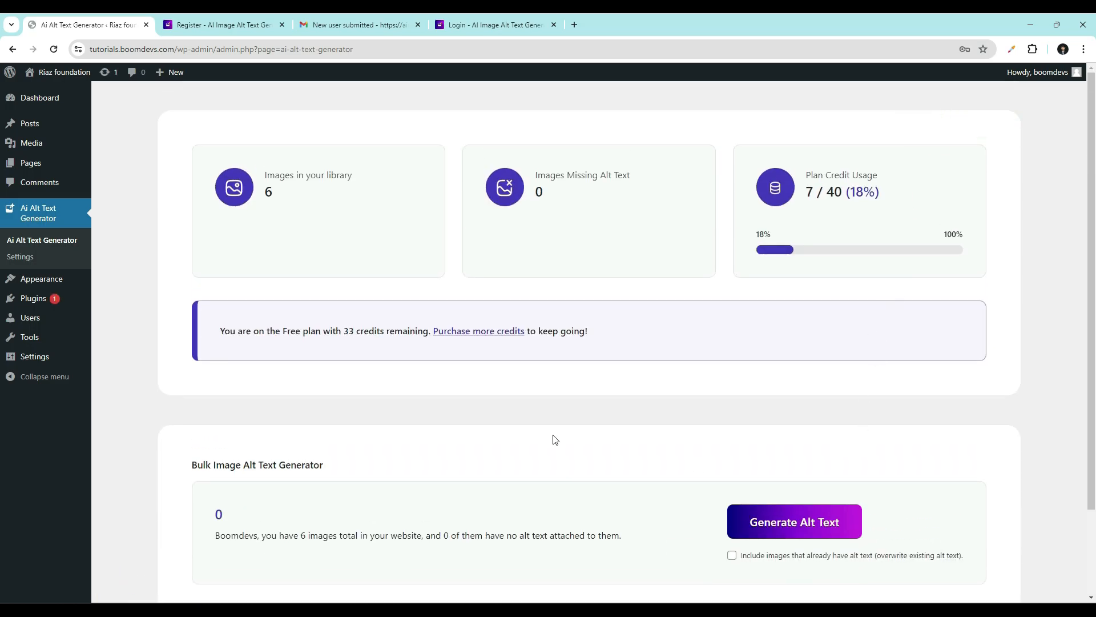
- Browse successive library images to confirm their AI-generated alt text, then close the details
left_click(31, 142)
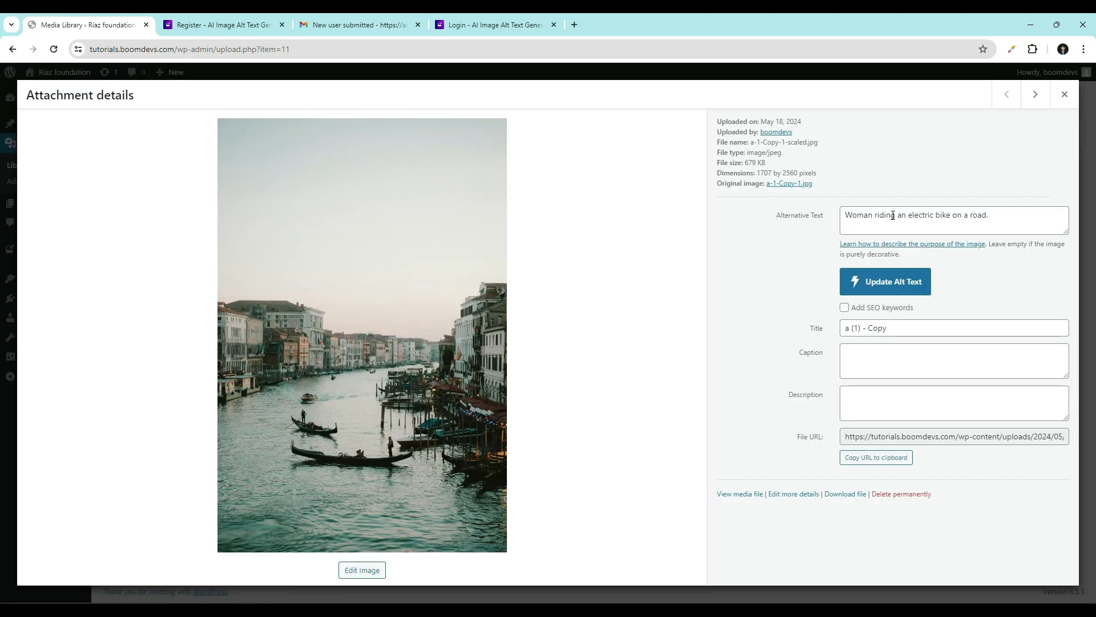
left_click(1005, 93)
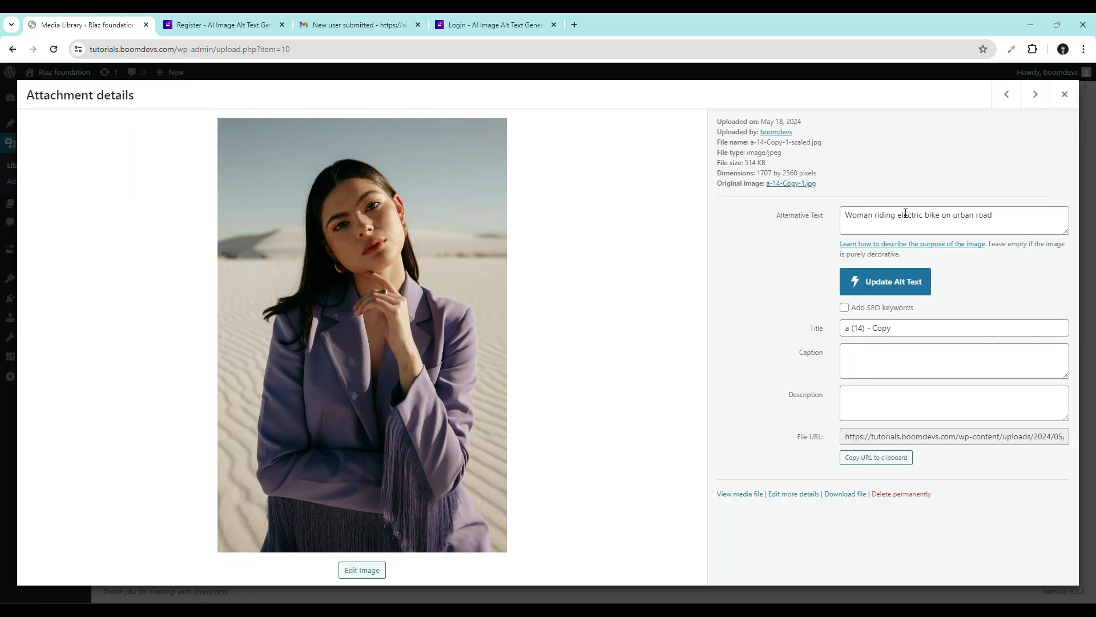
left_click(1006, 94)
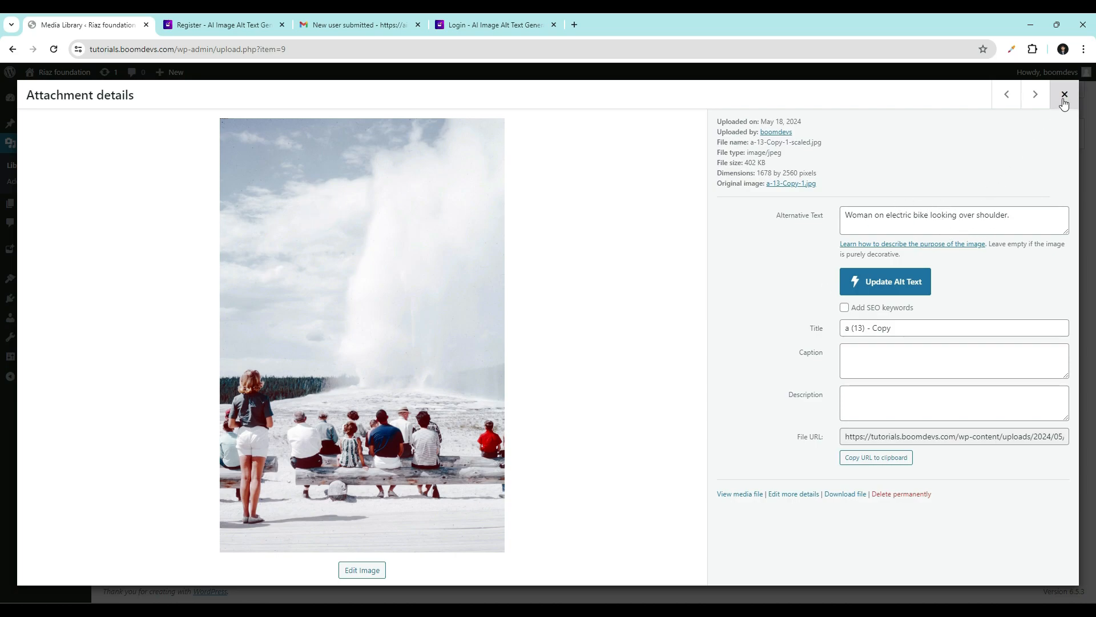
left_click(1063, 94)
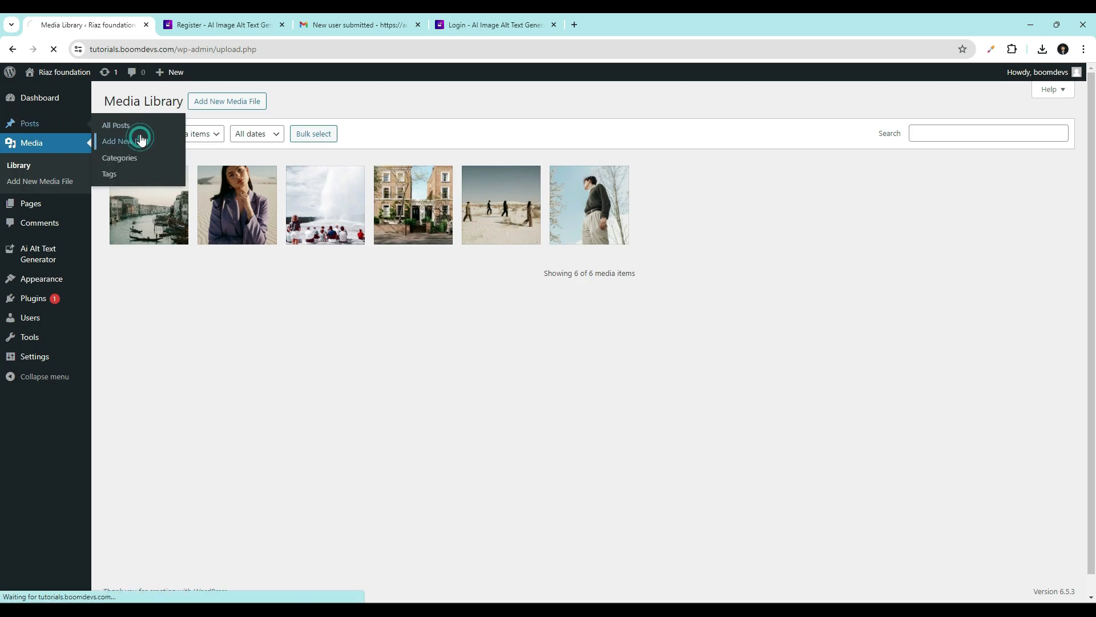
- Select a screenshot image, switch the sidebar to Post settings, and publish the Alt Text Generator post
left_click(118, 140)
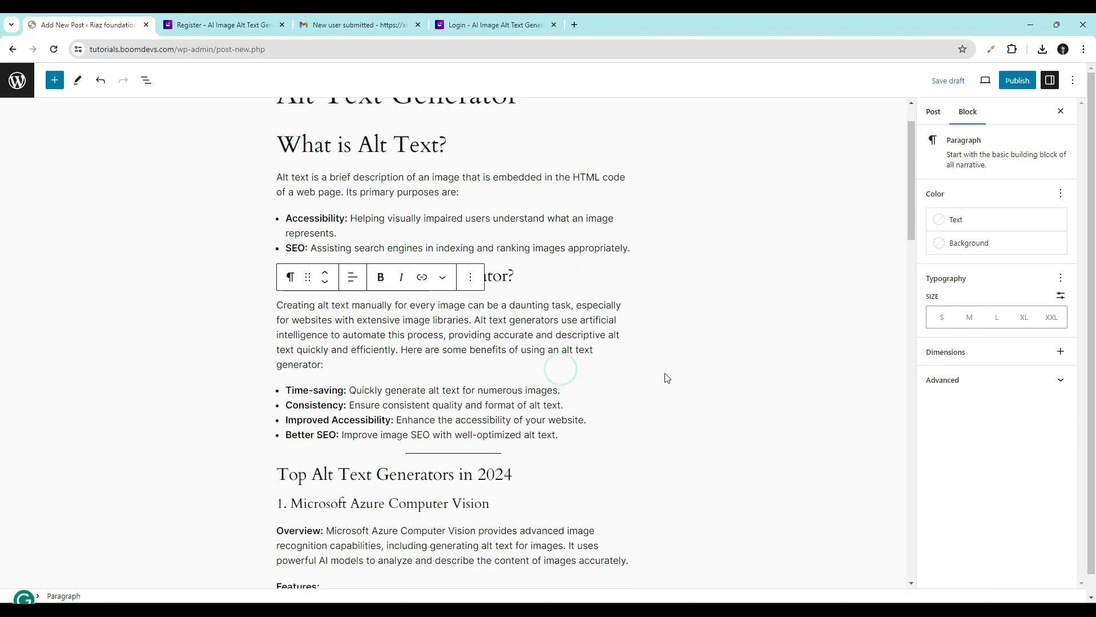
left_click(623, 276)
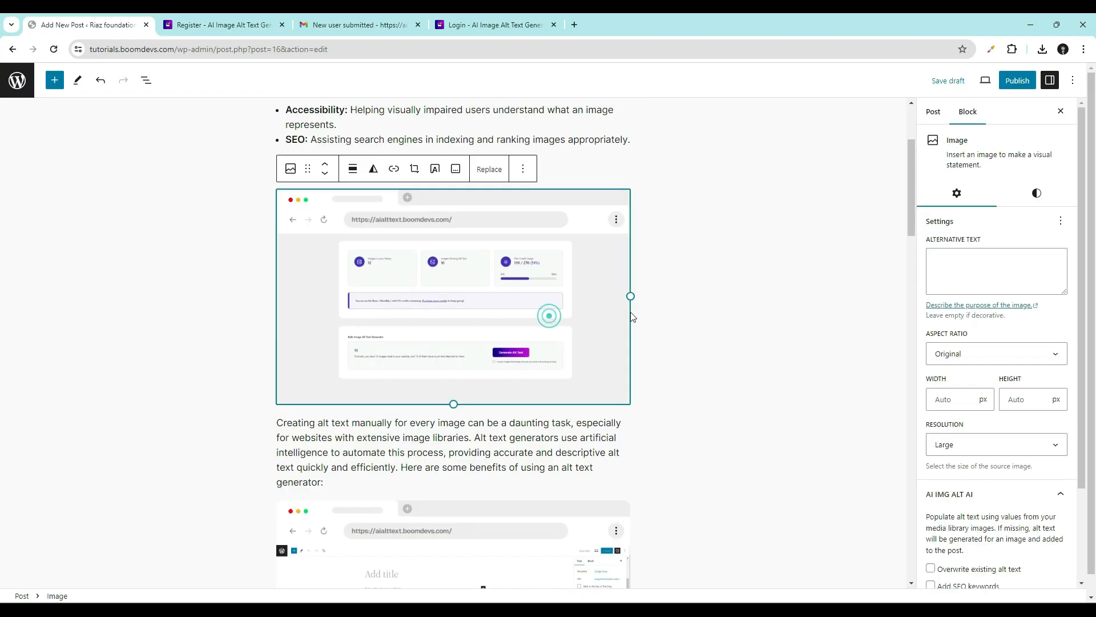
scroll("down", 3)
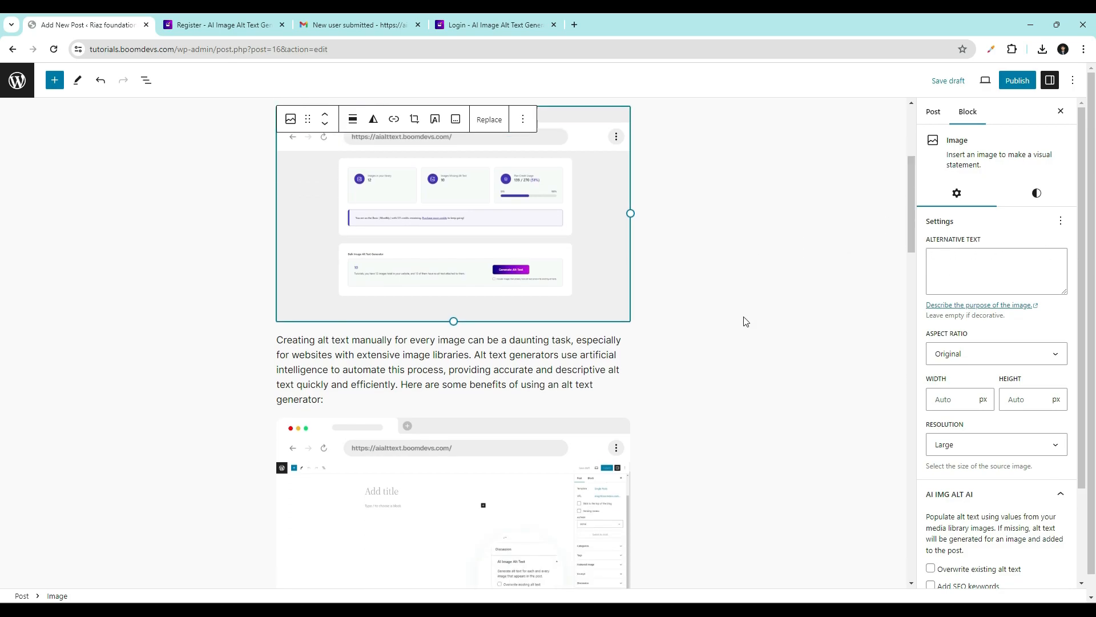
scroll("down", 3)
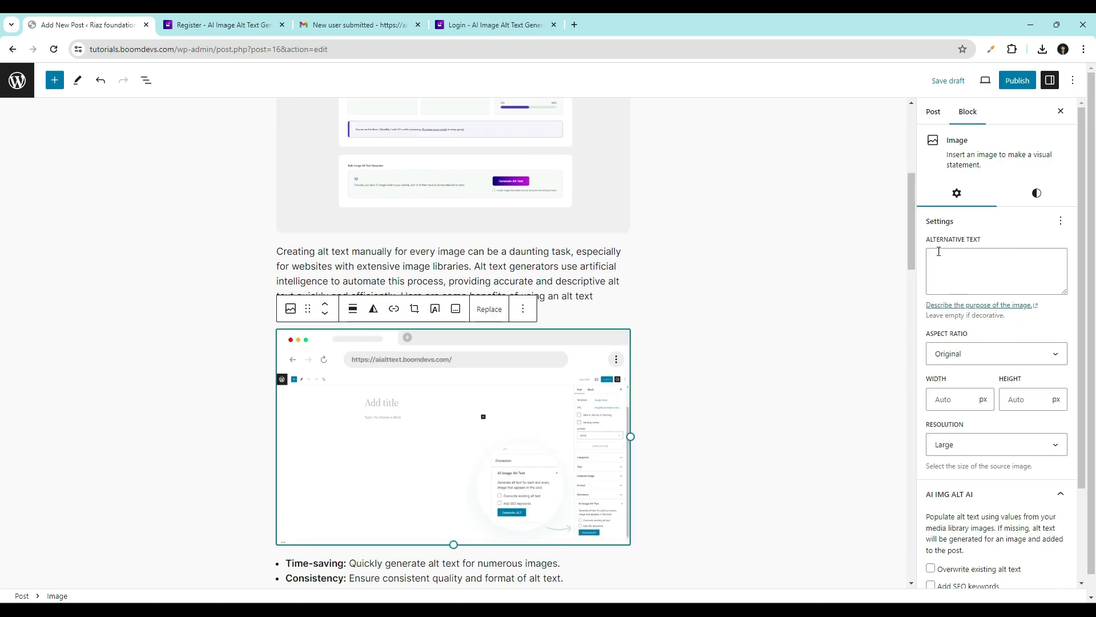
left_click(932, 112)
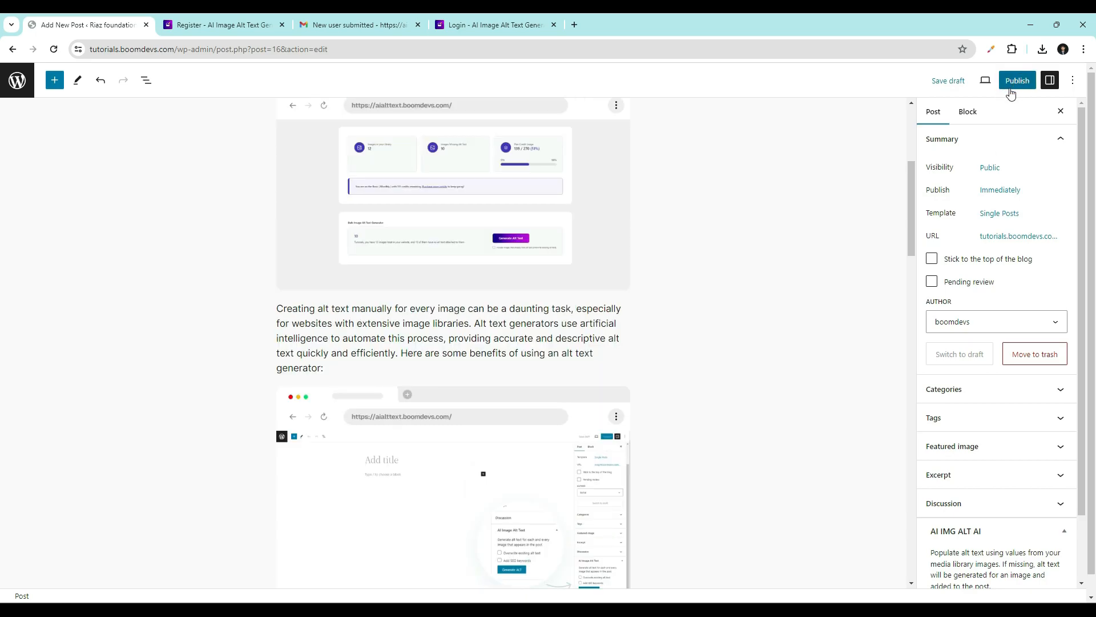
left_click(1016, 80)
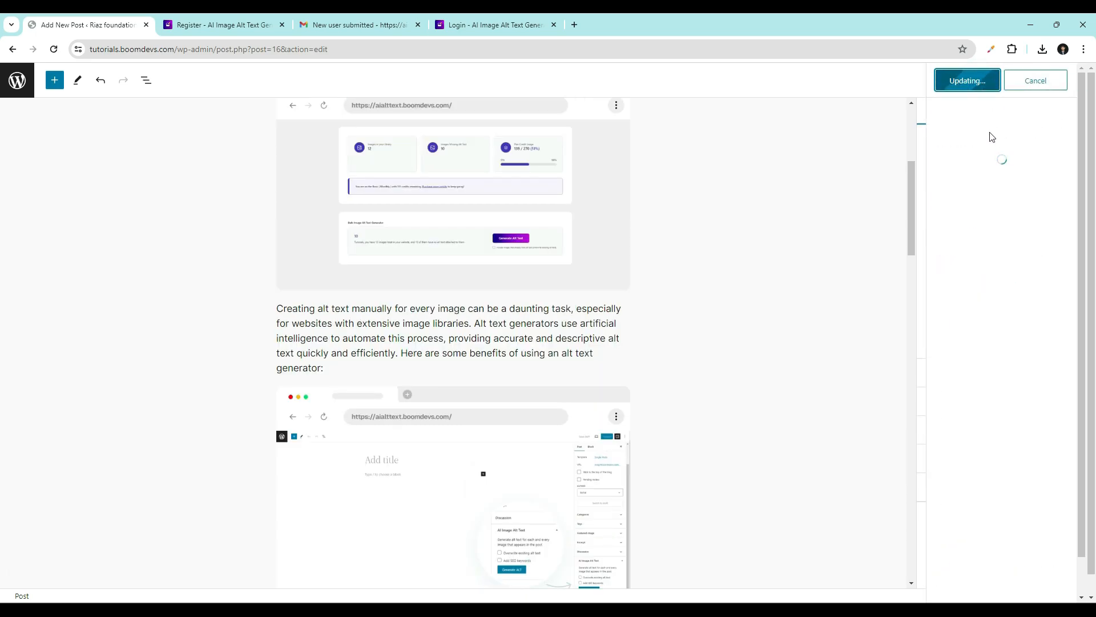
left_click(966, 80)
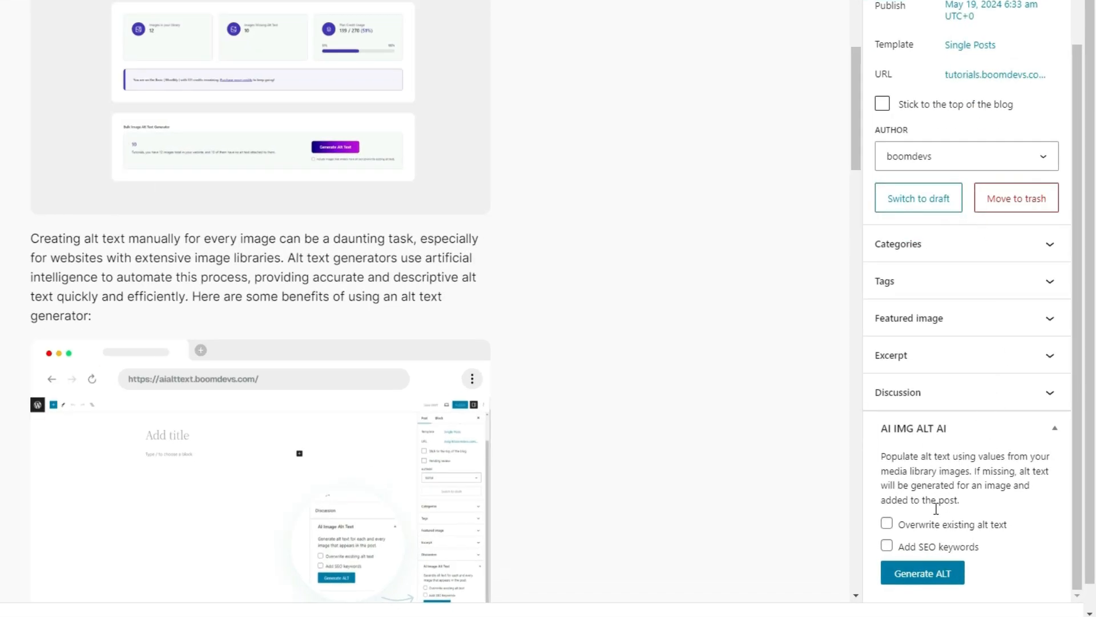
mouse_move(917, 447)
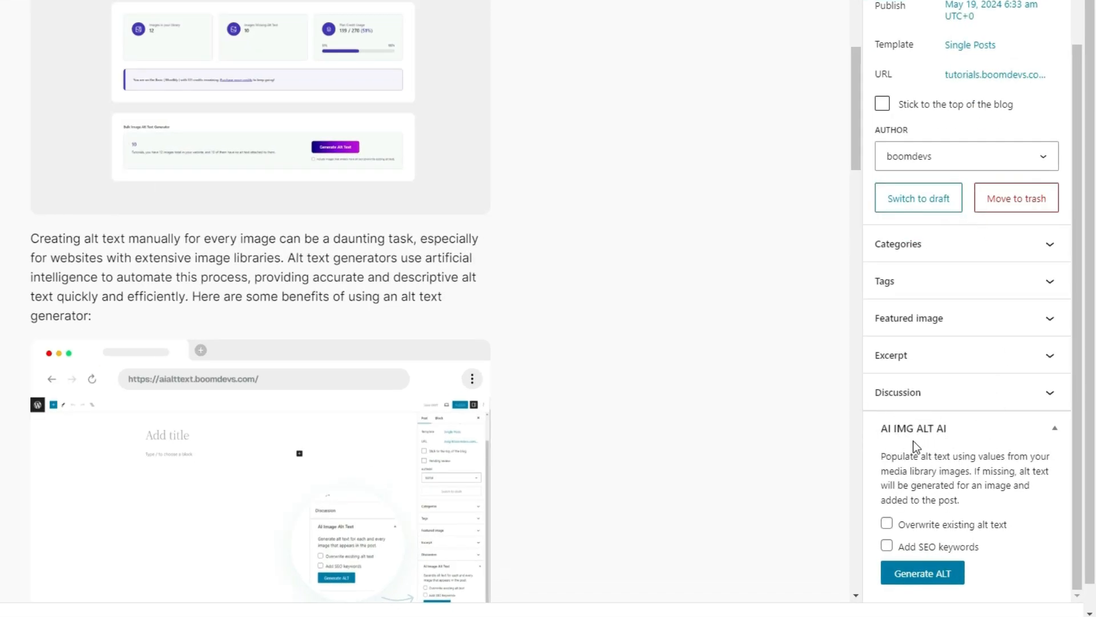
- Generate the post's image alt text, overwriting existing alt text, with SEO keyword 'alt text'
scroll("up", 3)
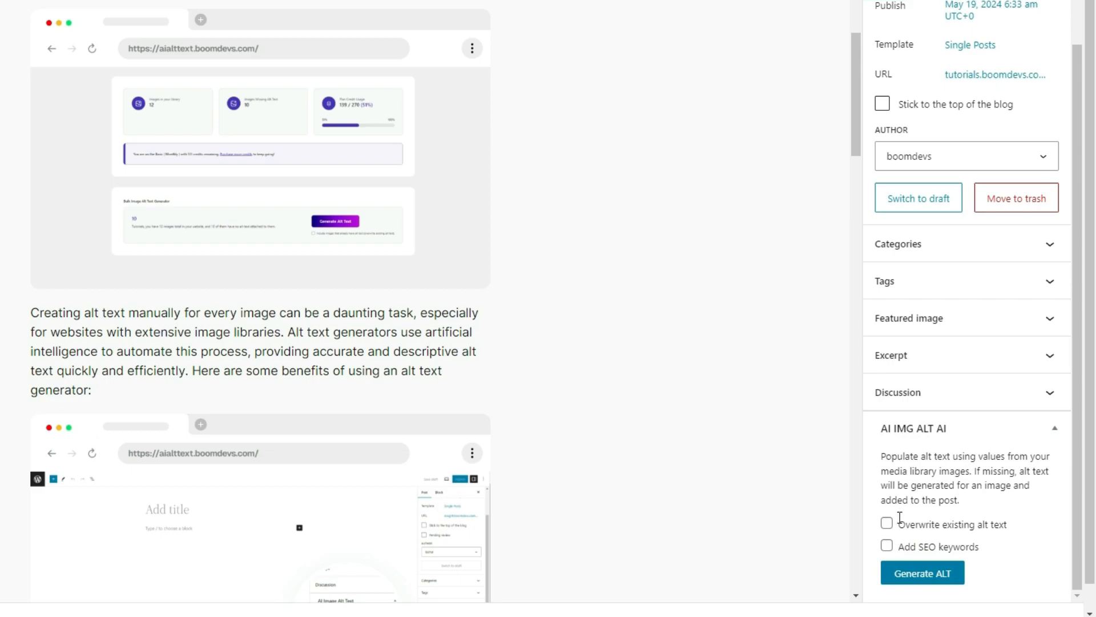
left_click(885, 523)
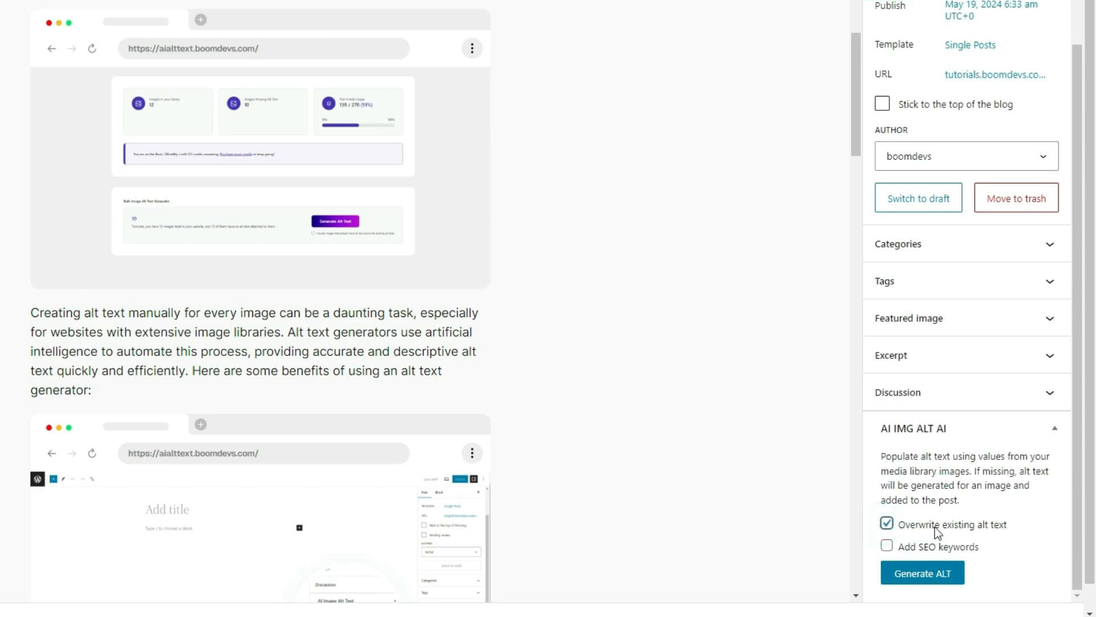
mouse_move(969, 526)
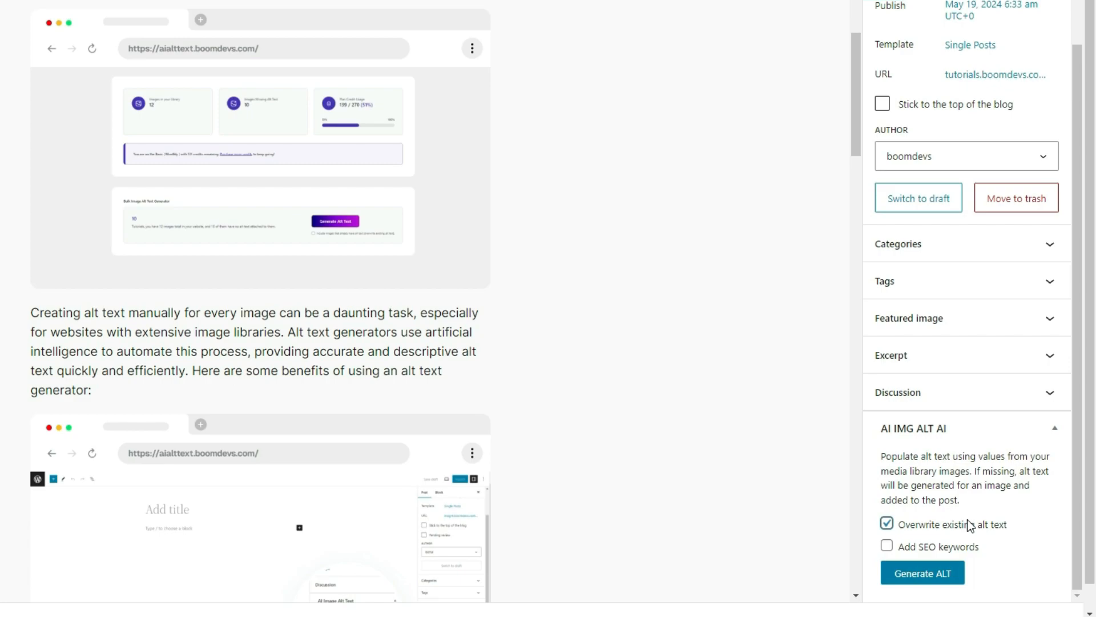
mouse_move(934, 551)
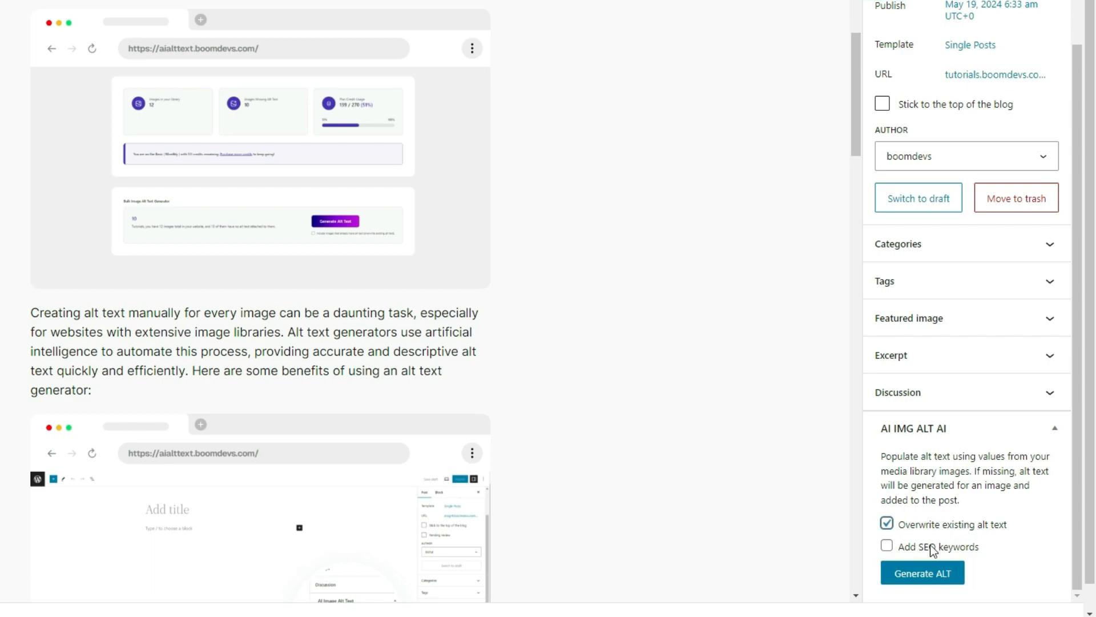
left_click(886, 545)
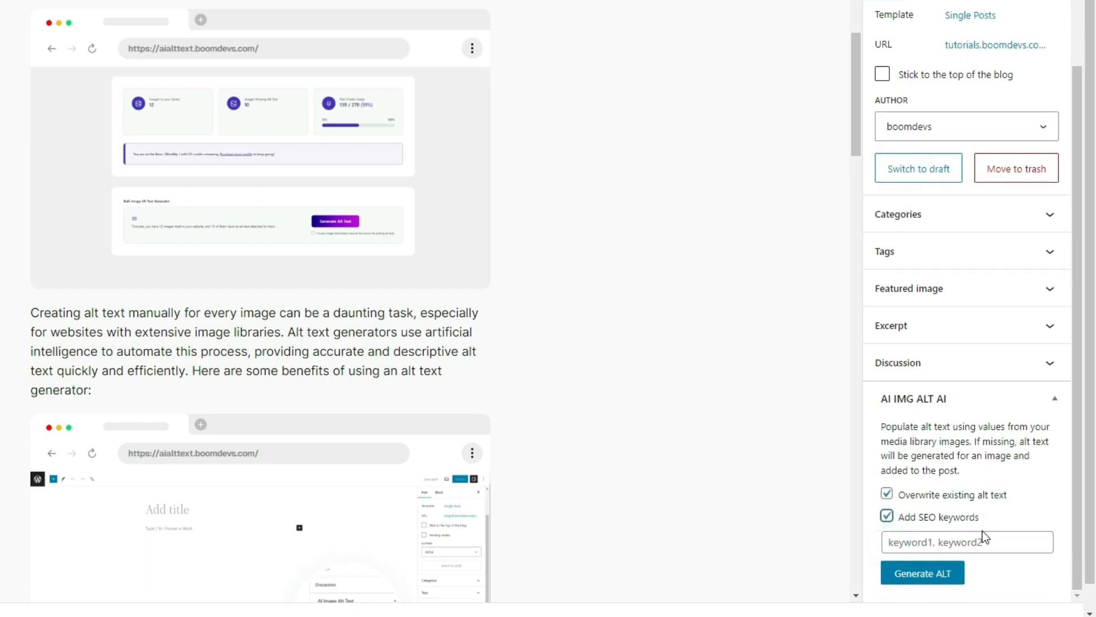
type("a")
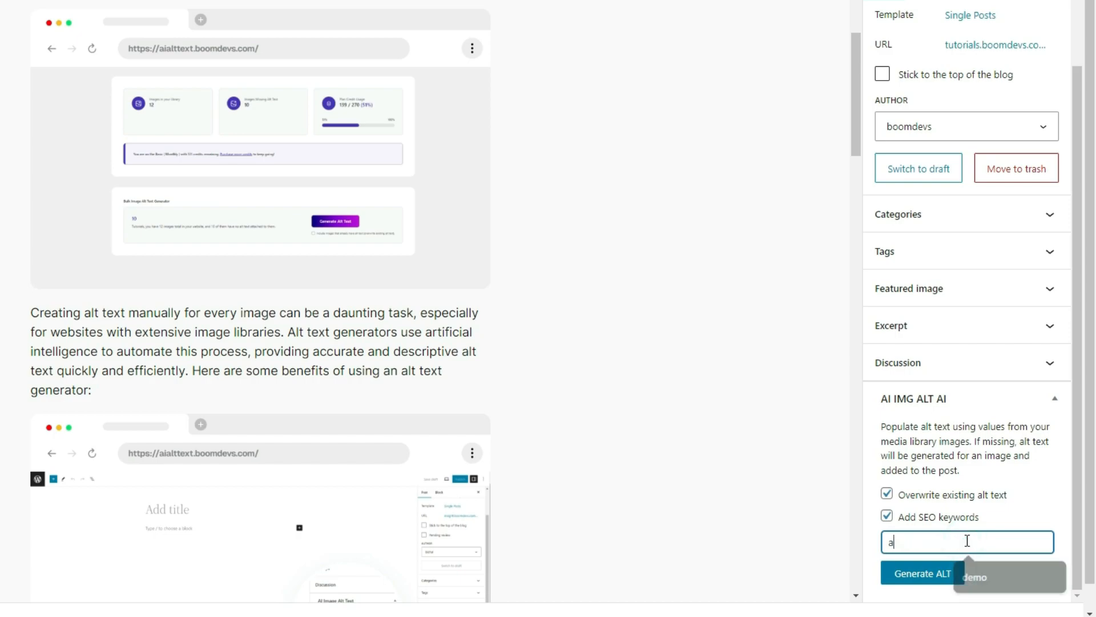
type("lt text")
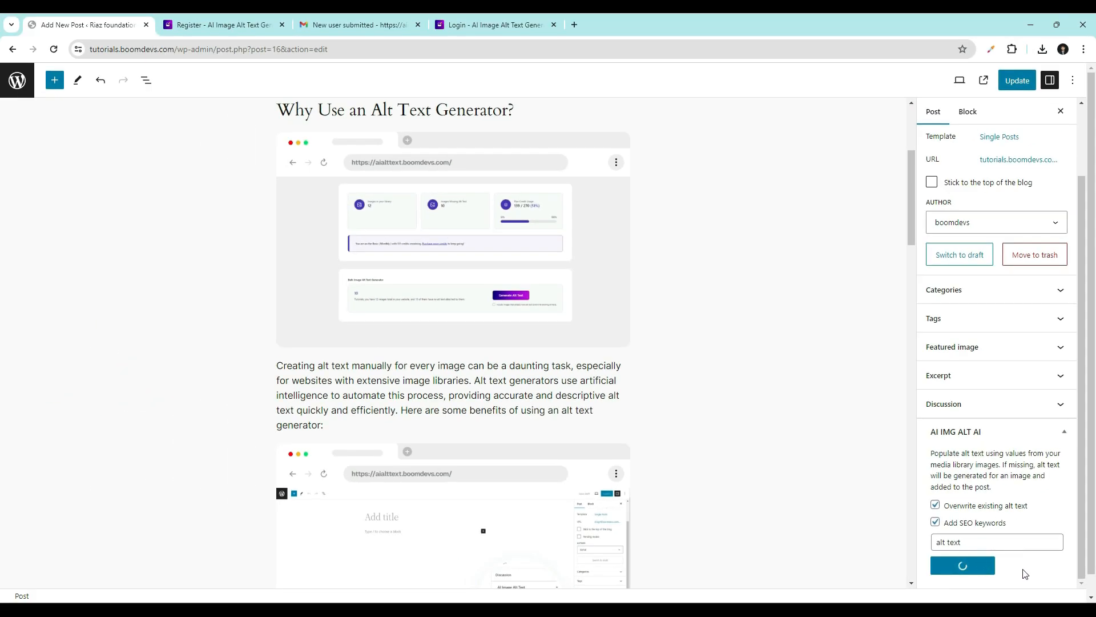
left_click(961, 565)
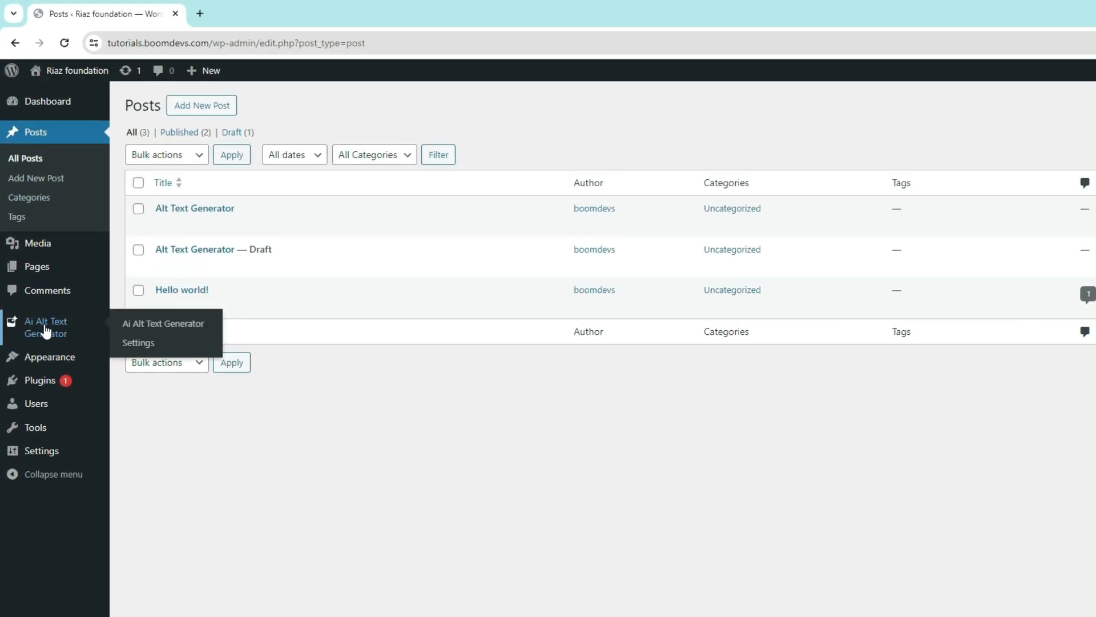
- Open the Ai Alt Text Generator settings page
left_click(138, 343)
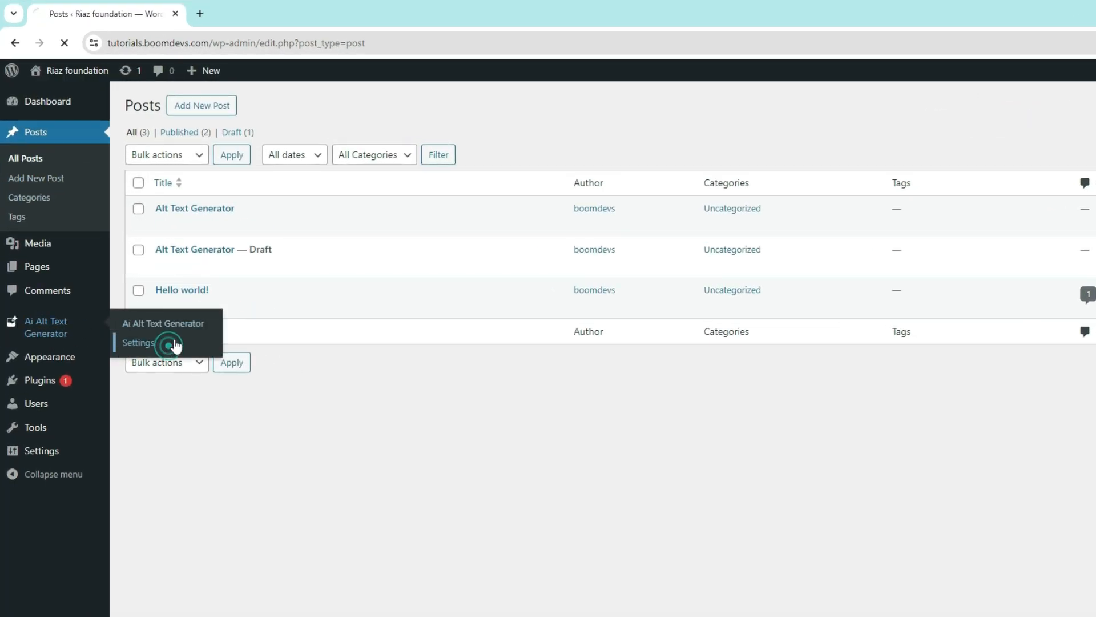
left_click(139, 343)
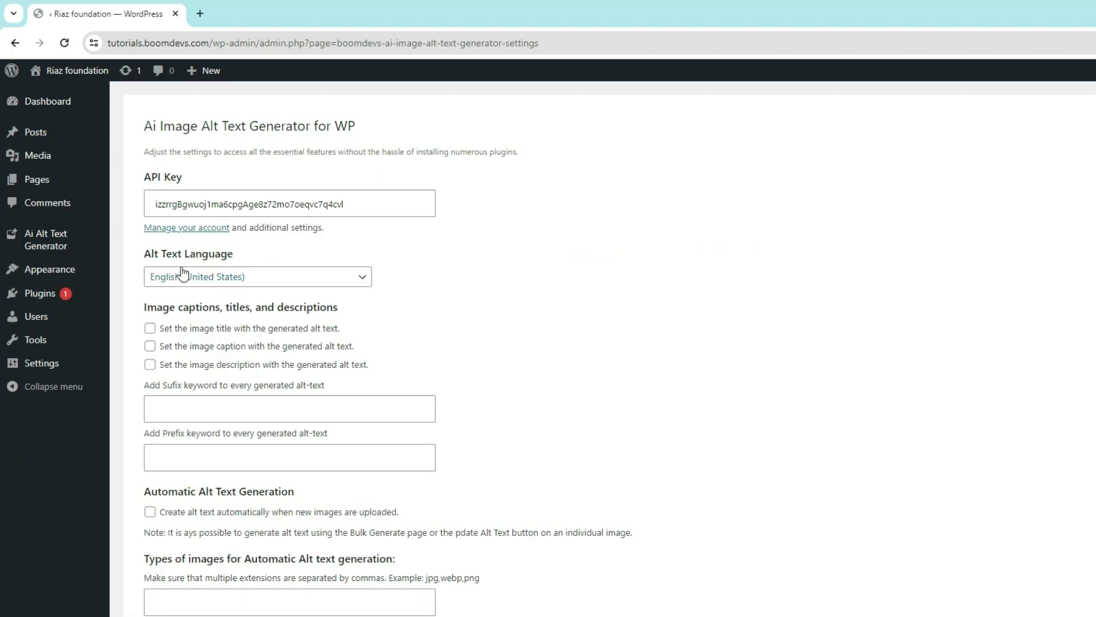
left_click(256, 276)
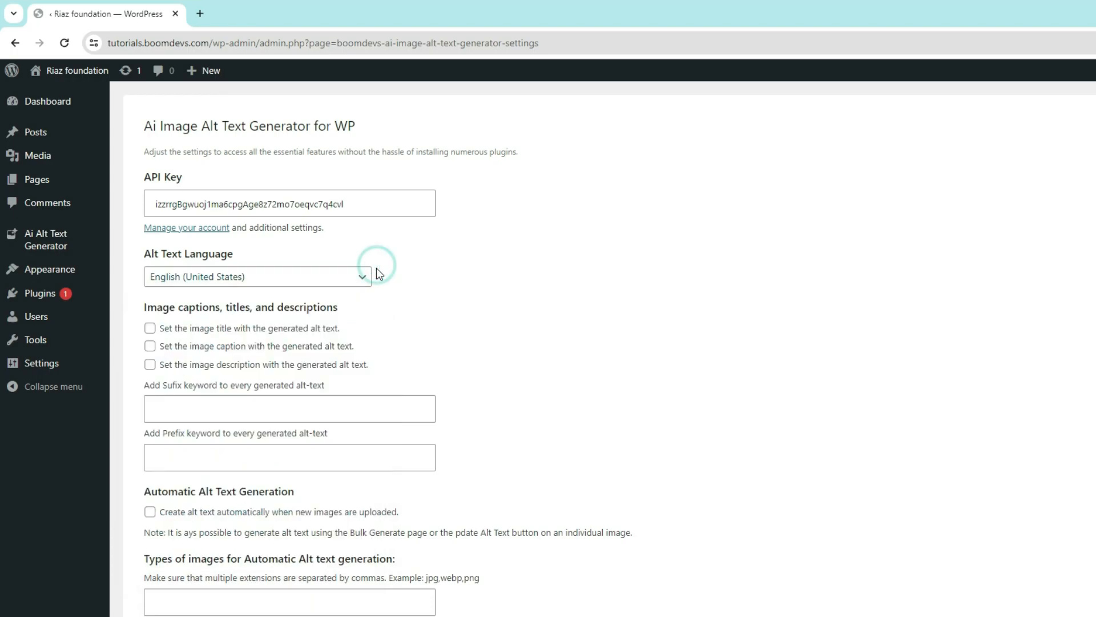
mouse_move(149, 377)
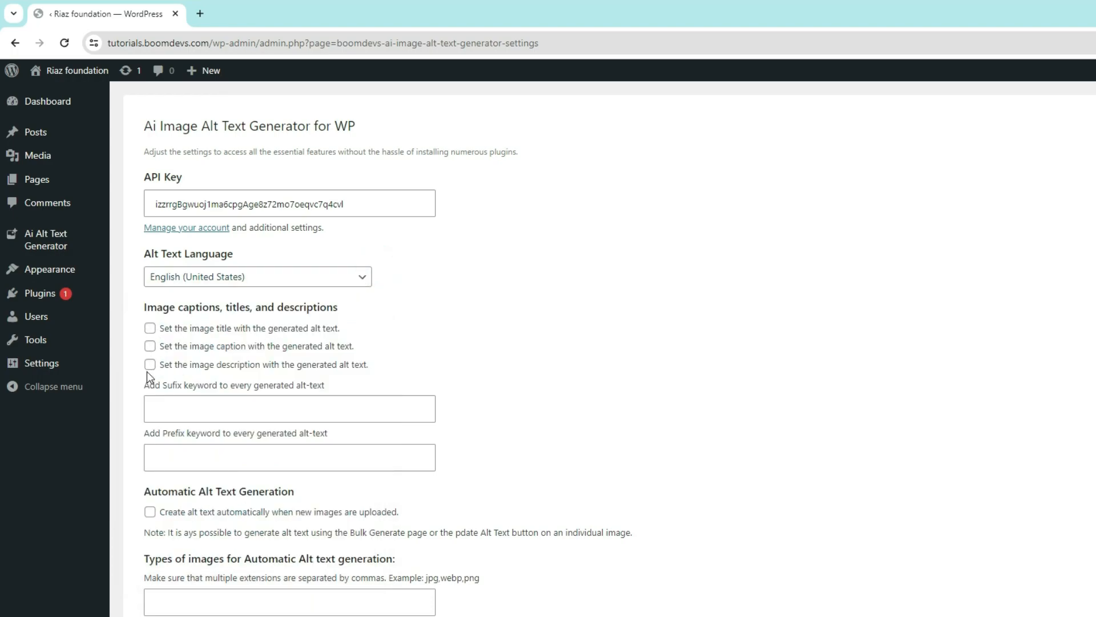
mouse_move(155, 339)
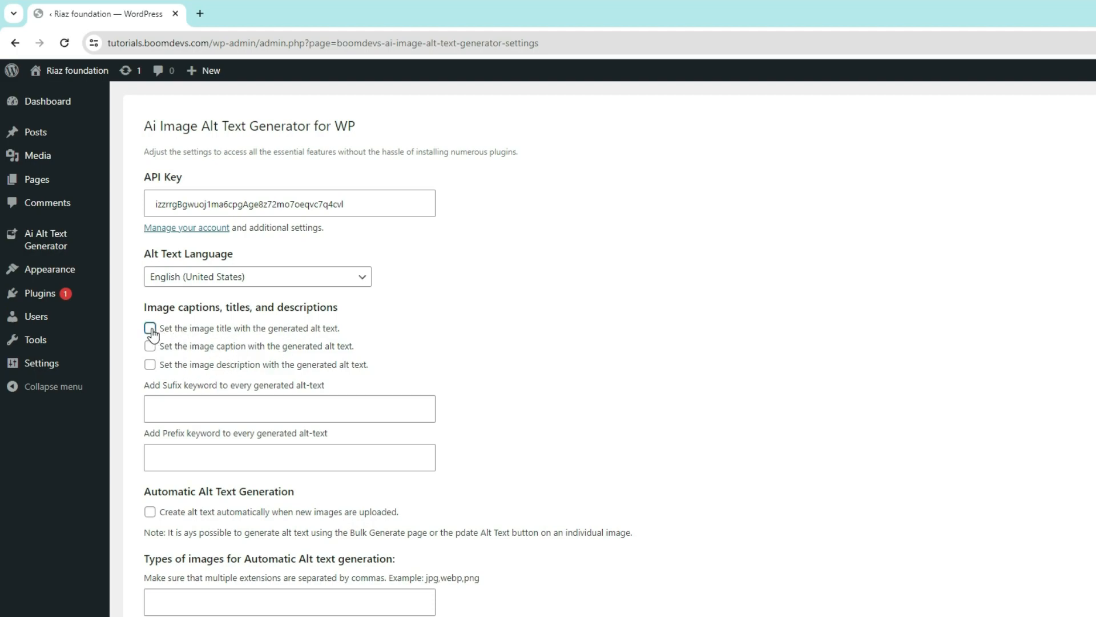
- Apply generated alt text to image title, caption and description, with prefix 'Boomdevs'
left_click(150, 328)
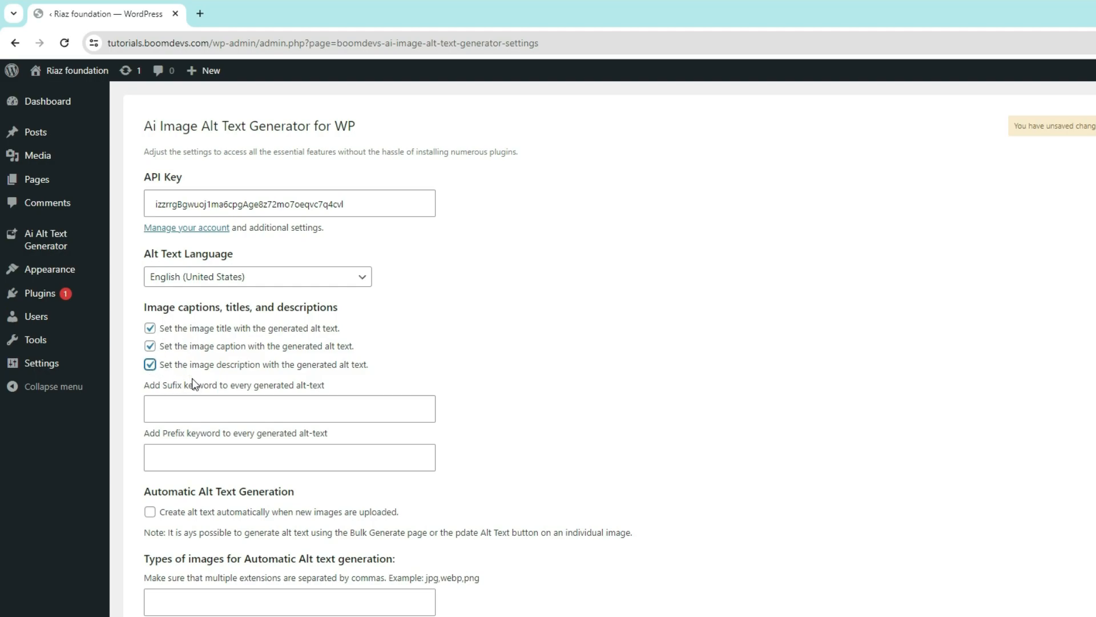
mouse_move(220, 378)
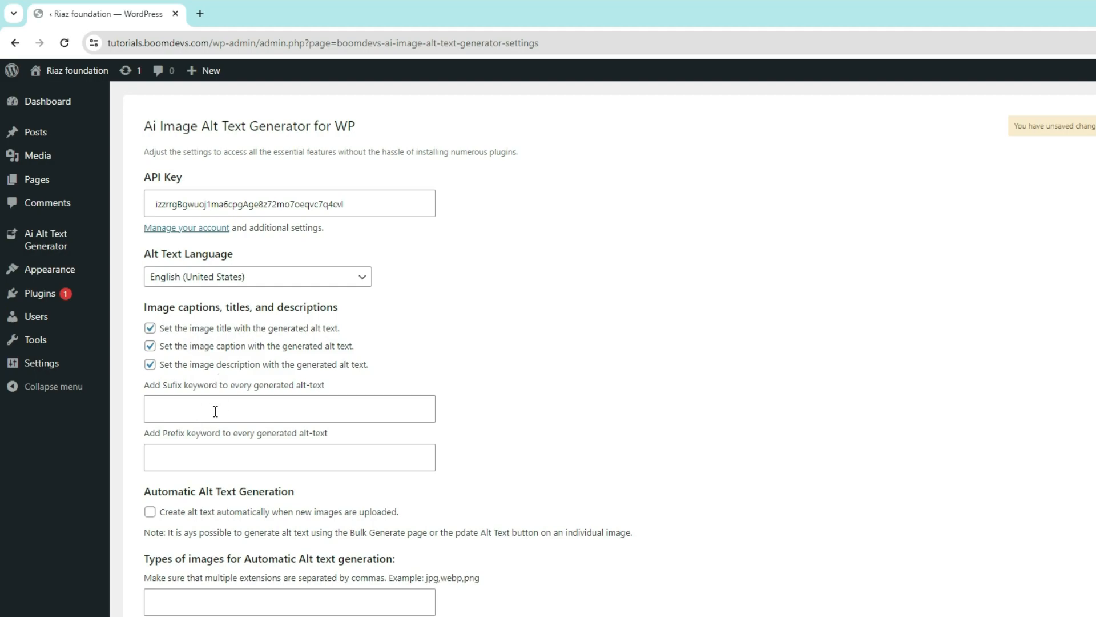
mouse_move(245, 405)
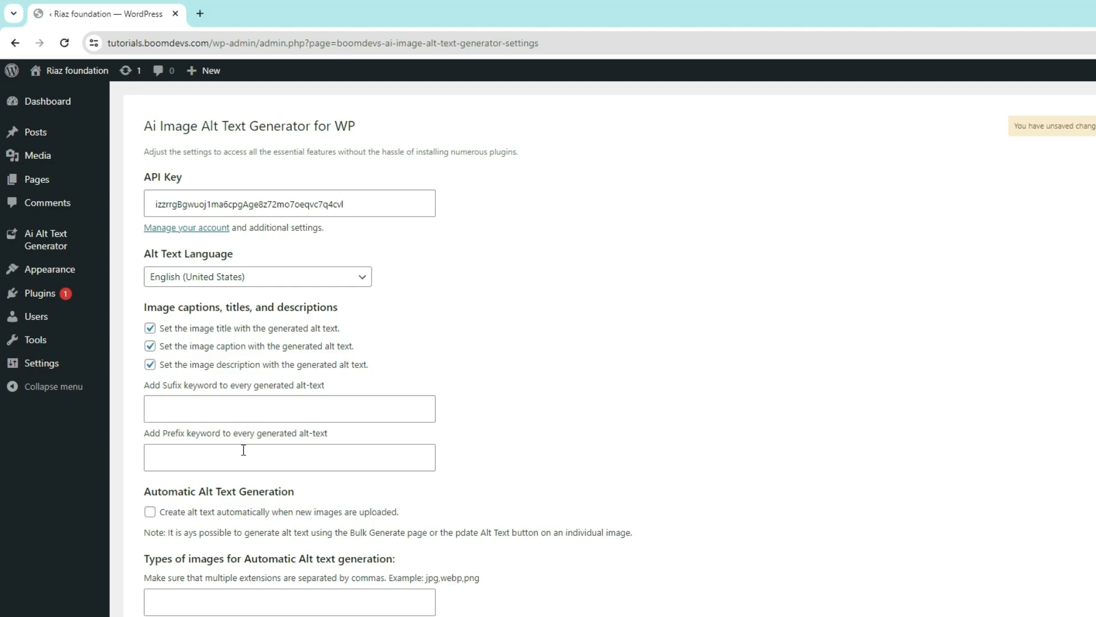
mouse_move(219, 445)
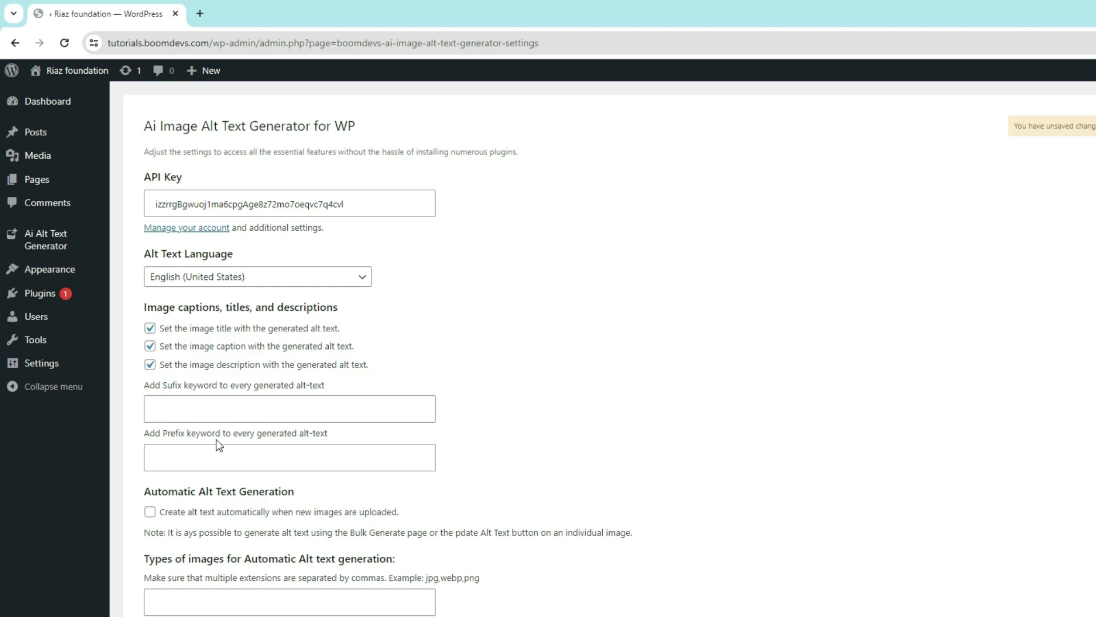
left_click(289, 457)
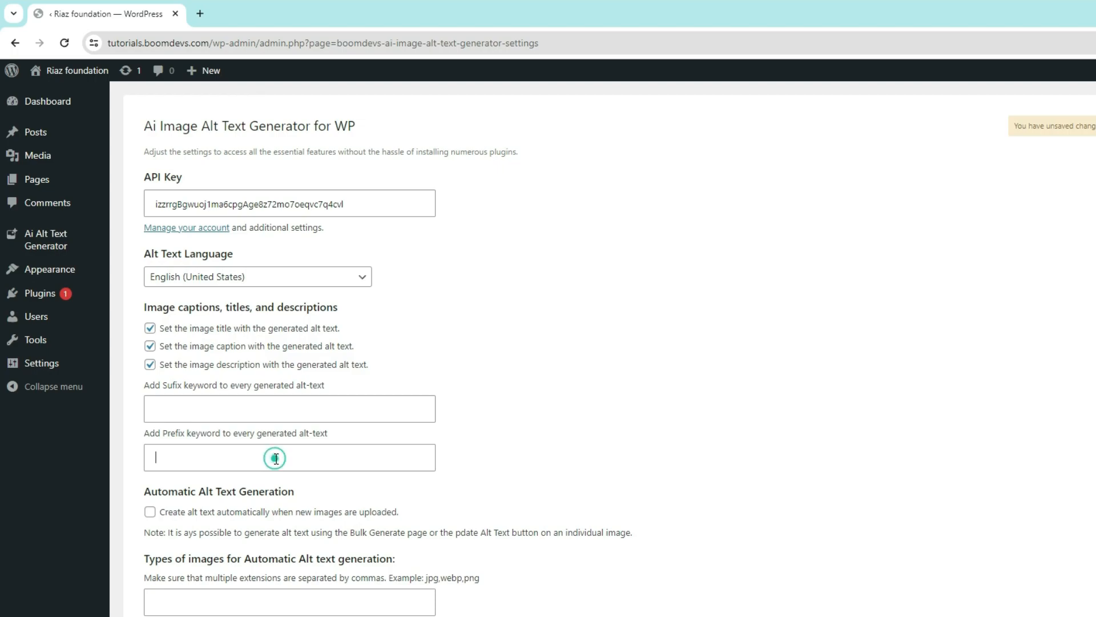
type("Boomdevs")
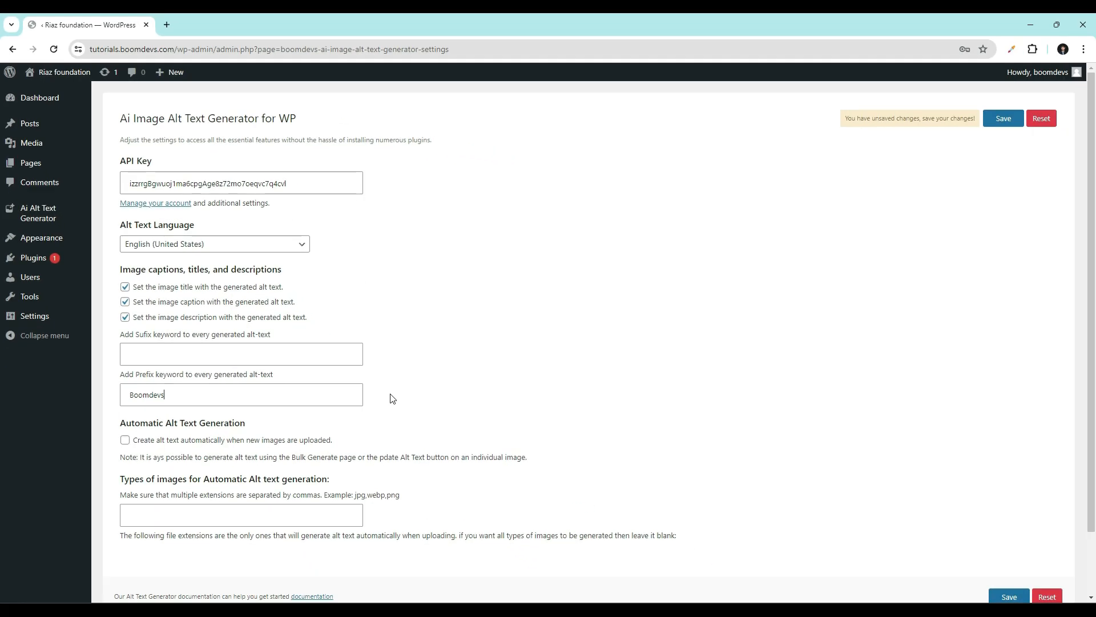
- Verify the Venice canal image shows 'Boomdevs gondolas on serene Venice water canal sunset' in its fields
left_click(31, 142)
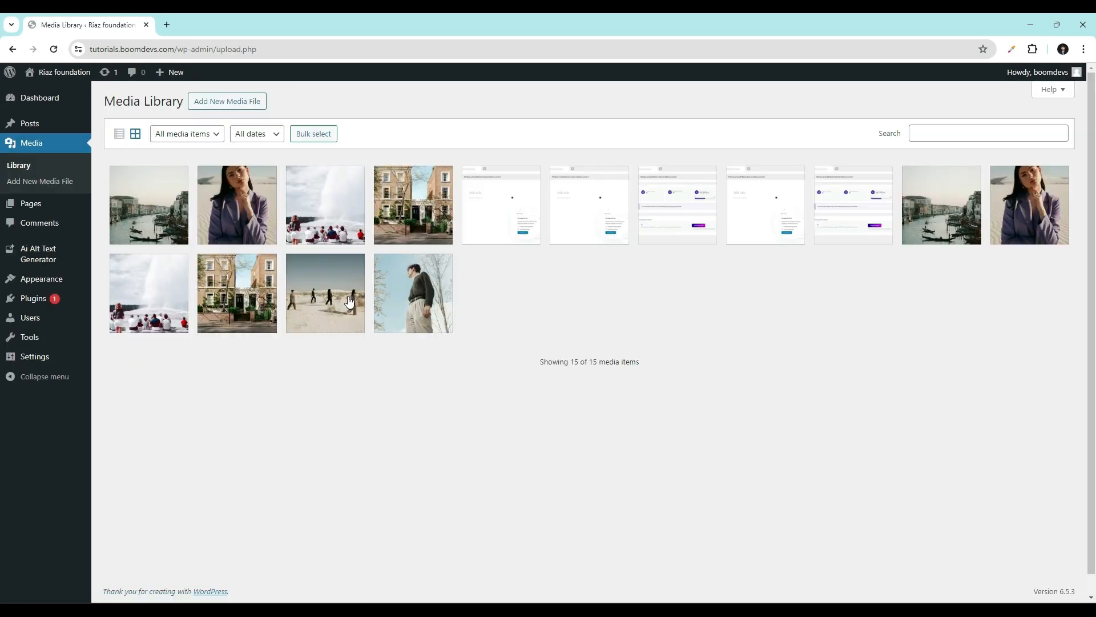
left_click(149, 204)
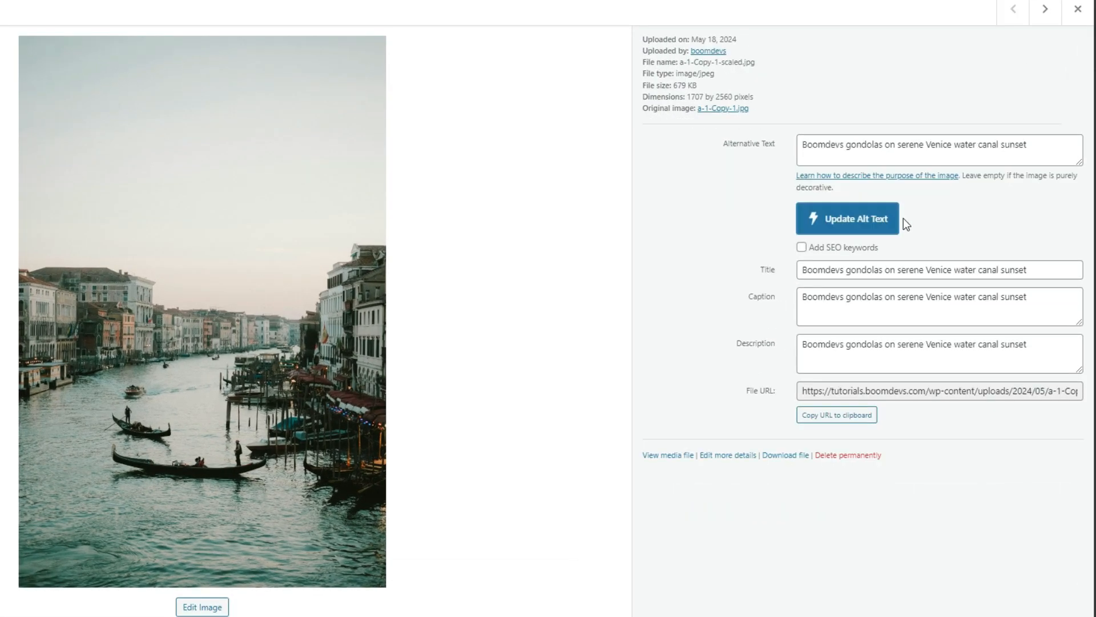
double_click(815, 144)
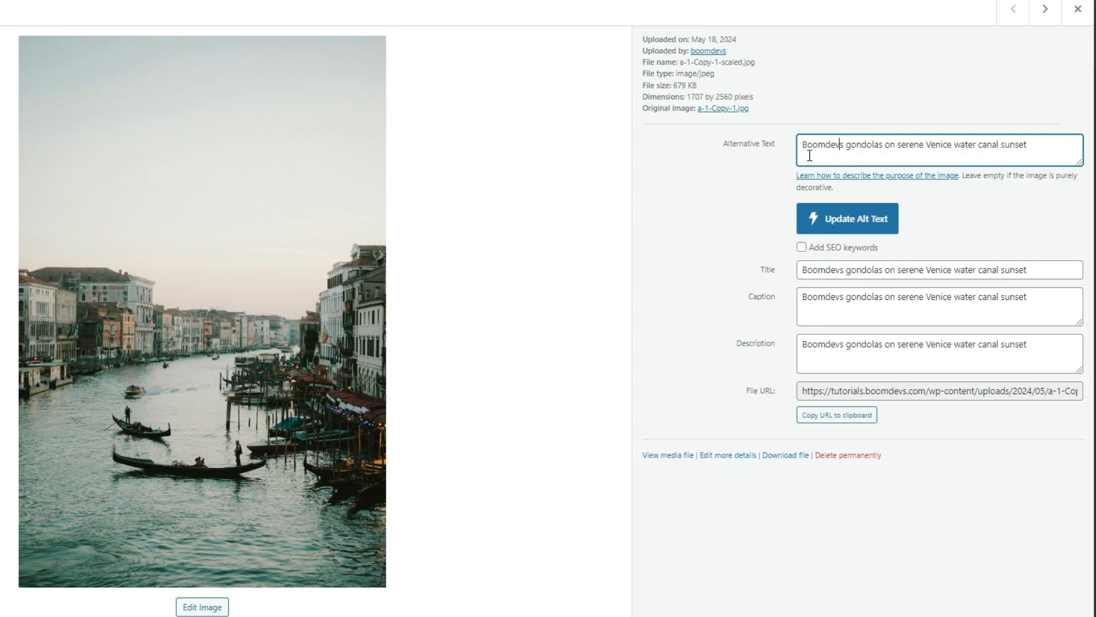
mouse_move(847, 172)
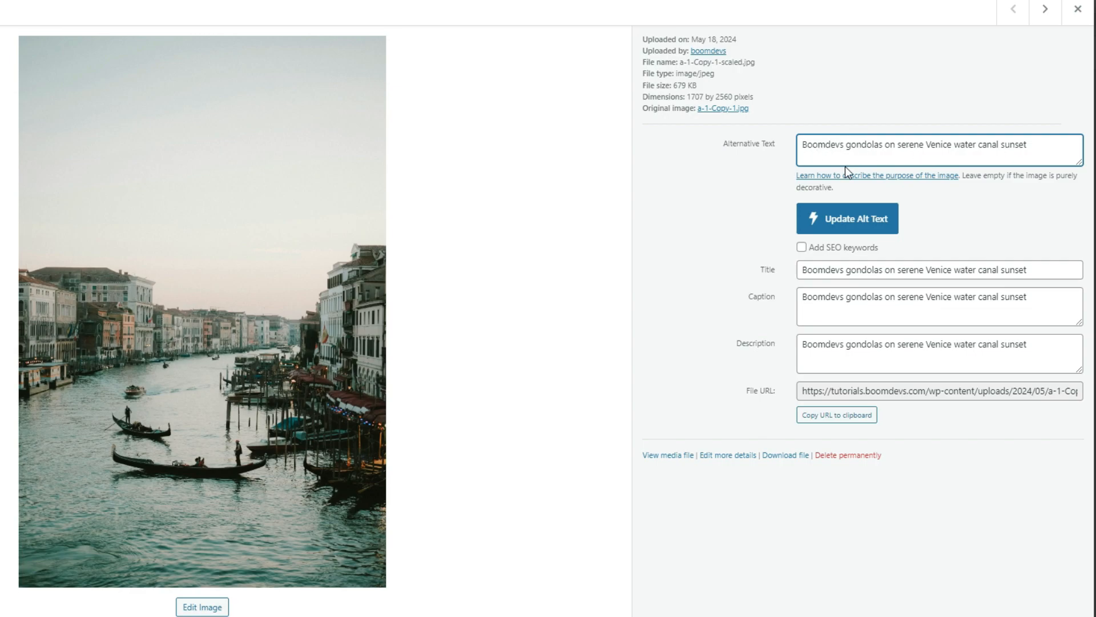
left_click(1089, 9)
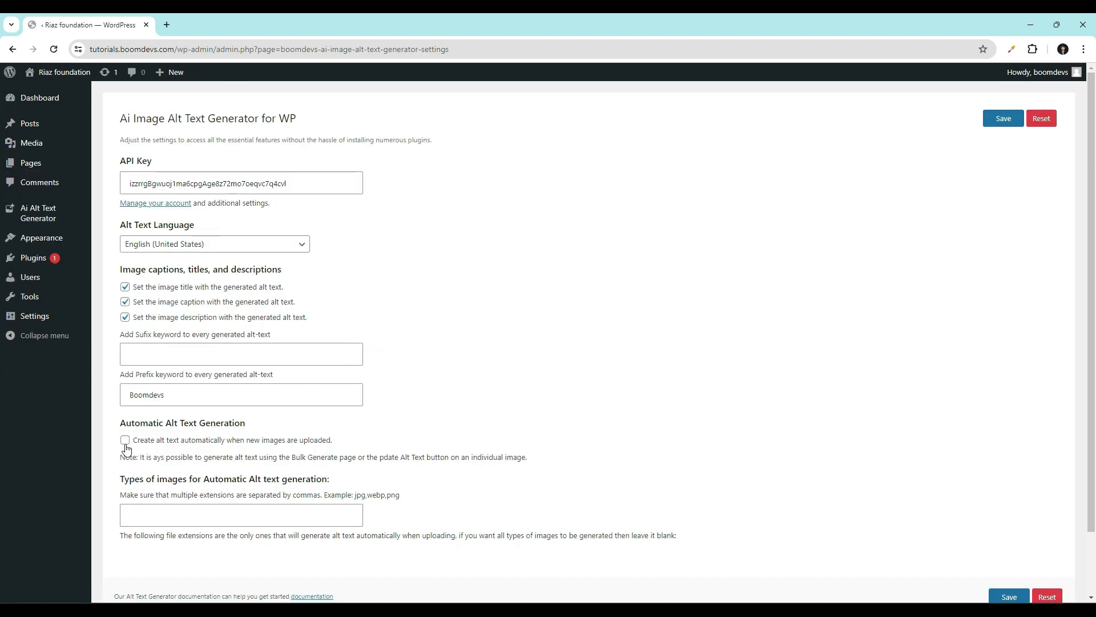
- Enable automatic alt text for new uploads, upload an image, and return to plugin settings
left_click(124, 440)
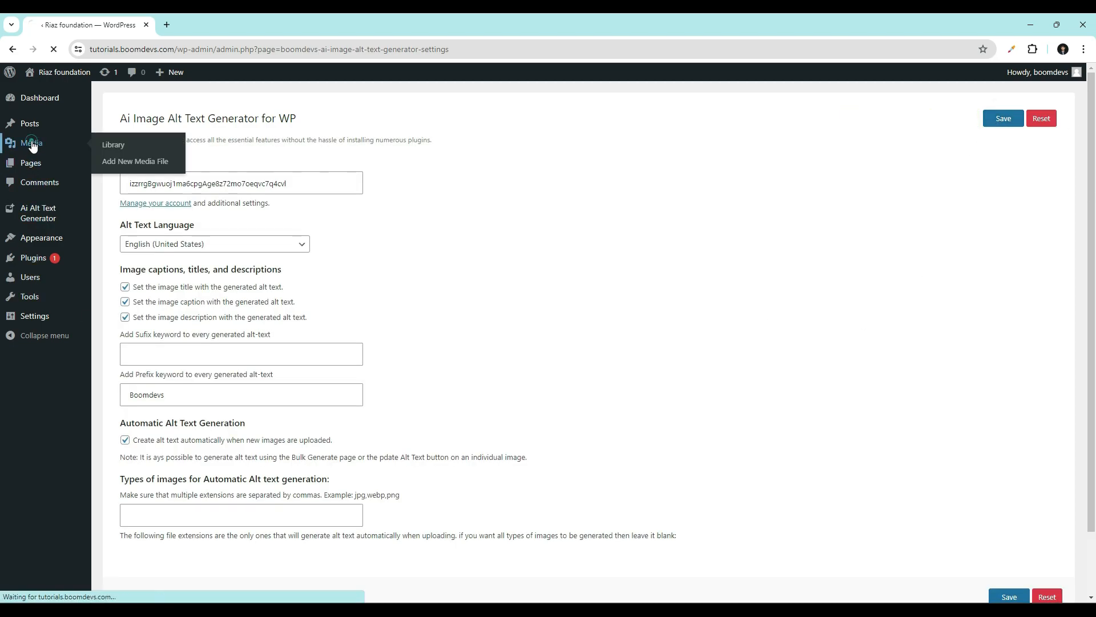
left_click(113, 145)
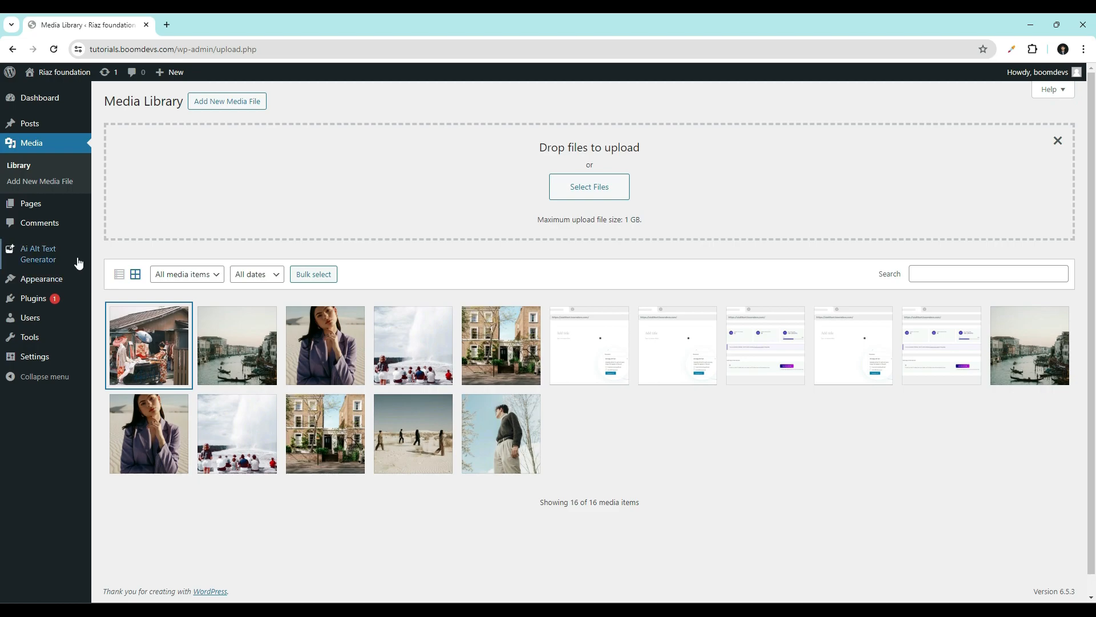
left_click(38, 254)
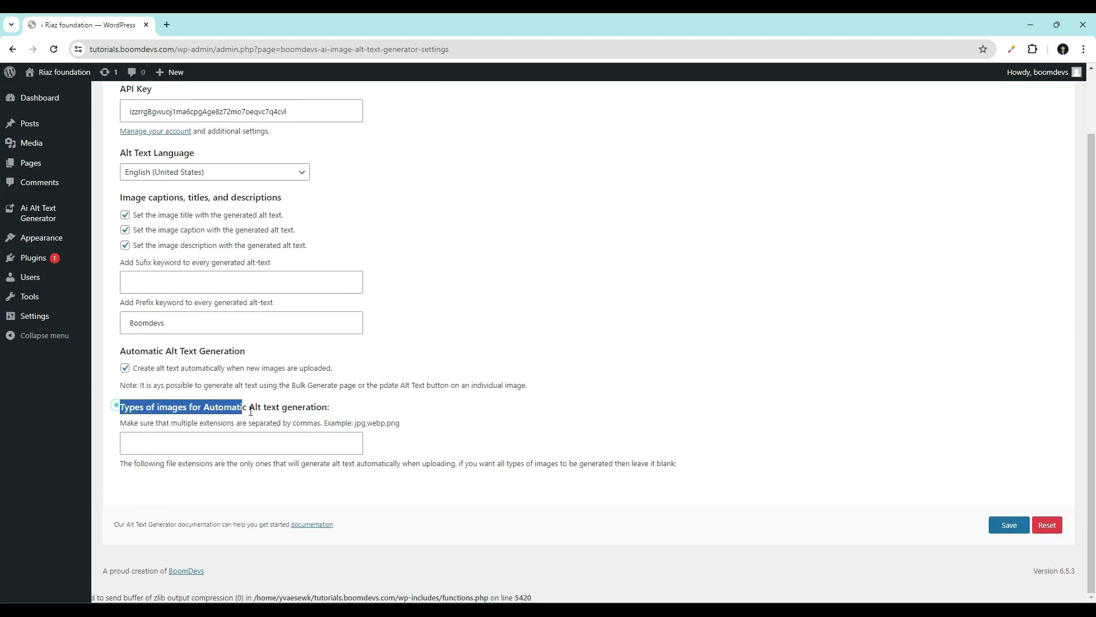
- Set 'jpg' as the only image type for automatic alt text generation
left_click(243, 409)
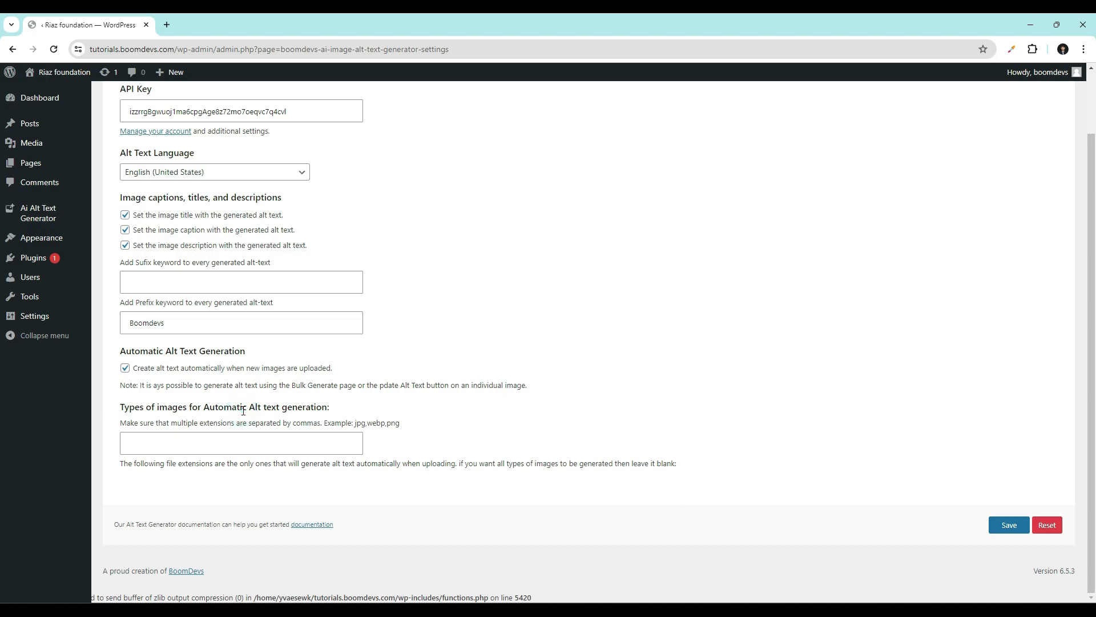
mouse_move(180, 459)
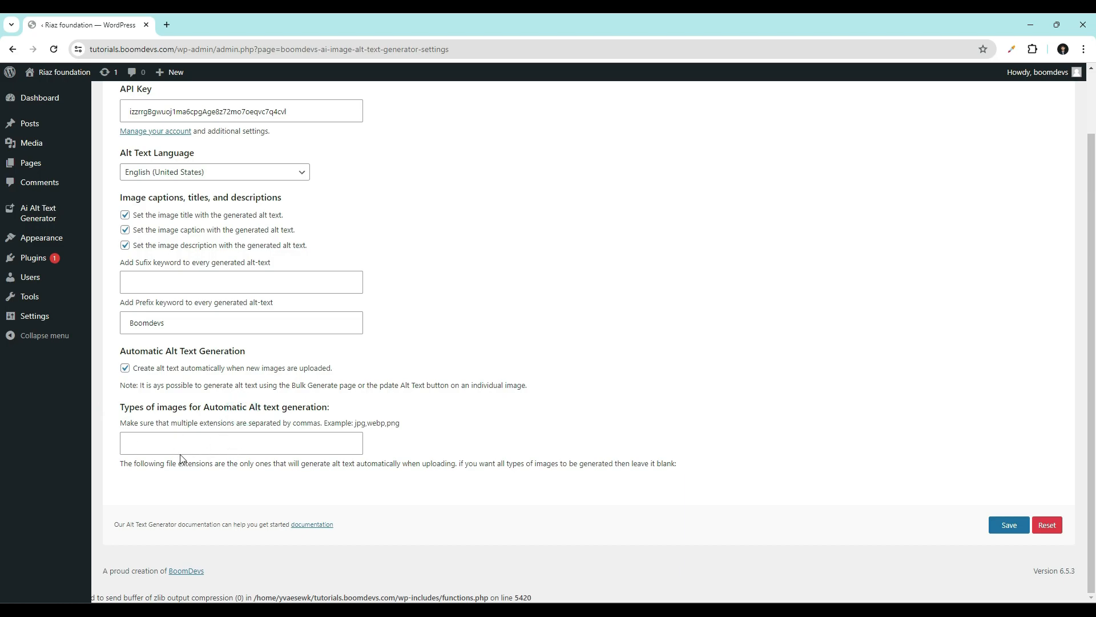
mouse_move(391, 448)
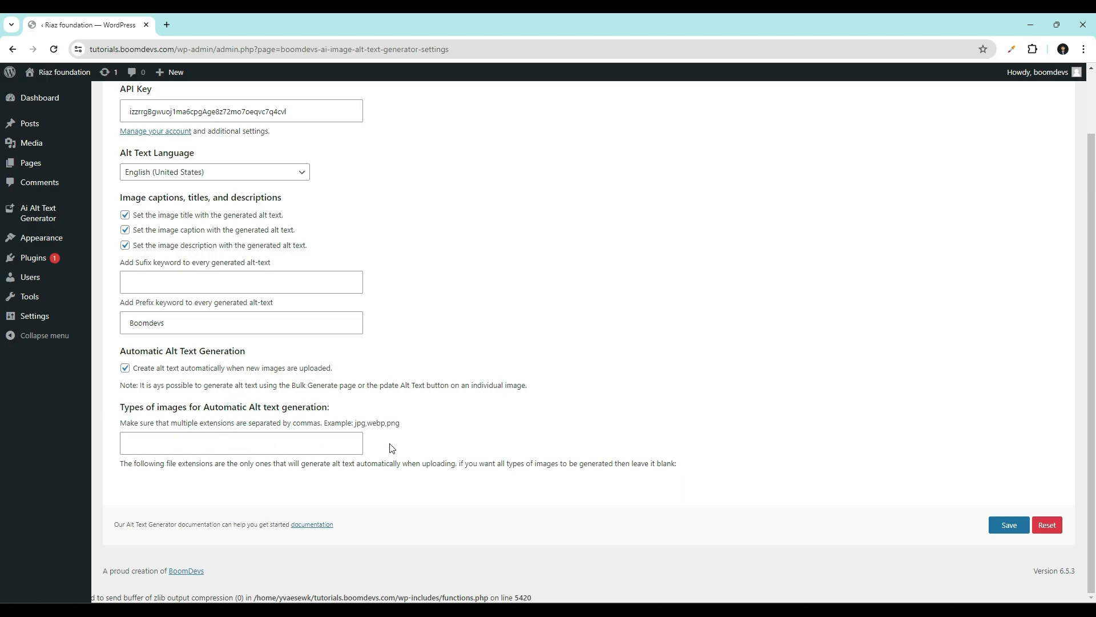
left_click(240, 443)
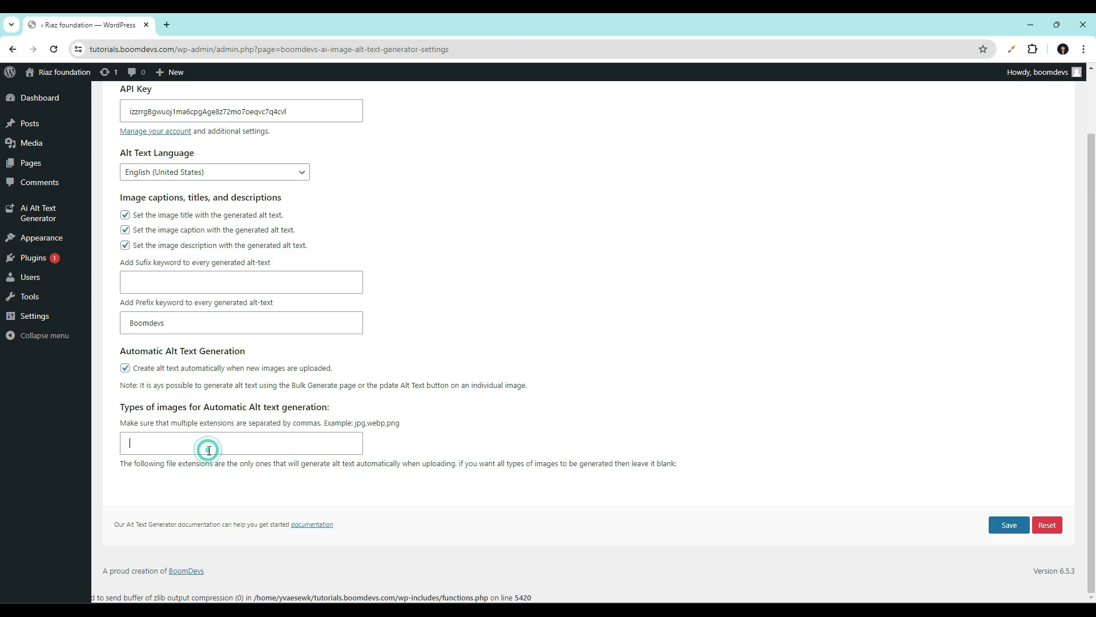
type("jpg")
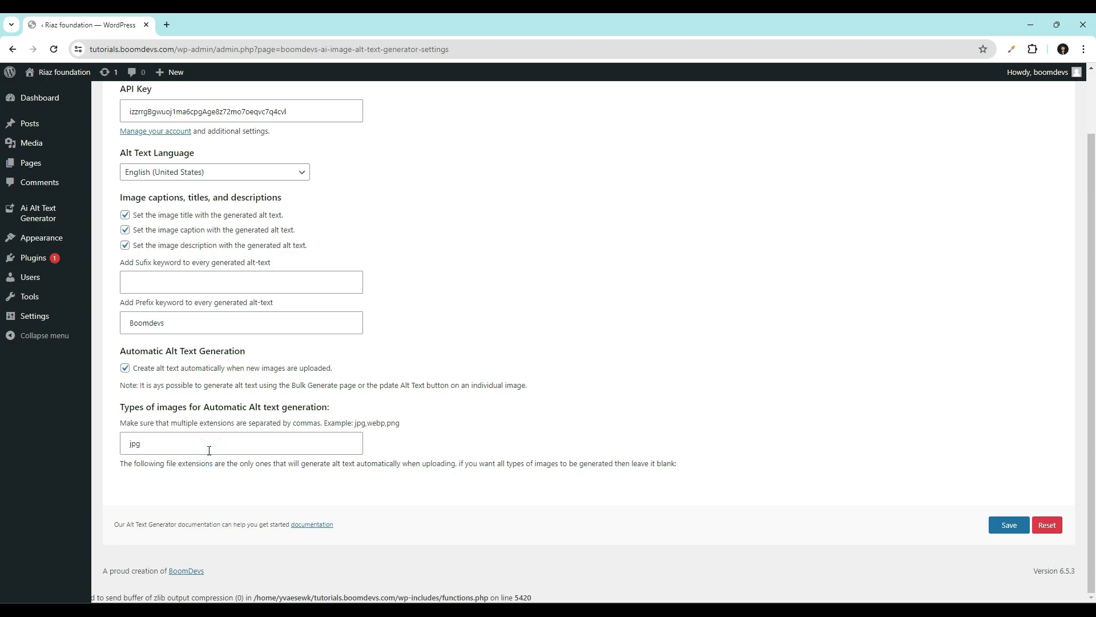